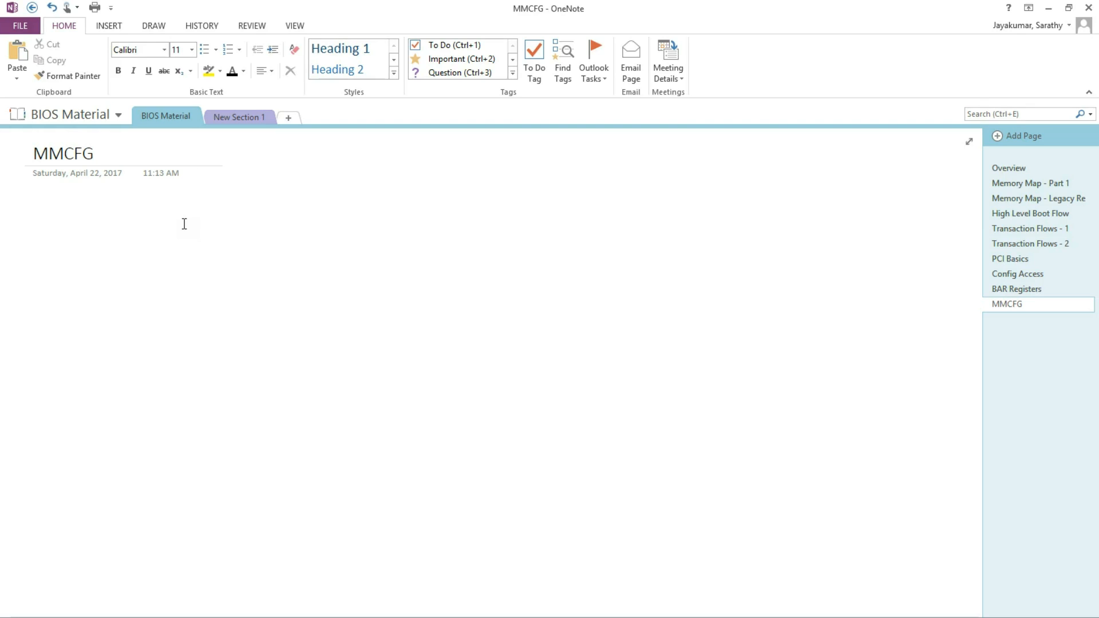
Step: Write the note 'MBBDFRRR' in a new container just below the MMCFG page title
{"action": "type", "text": "M"}
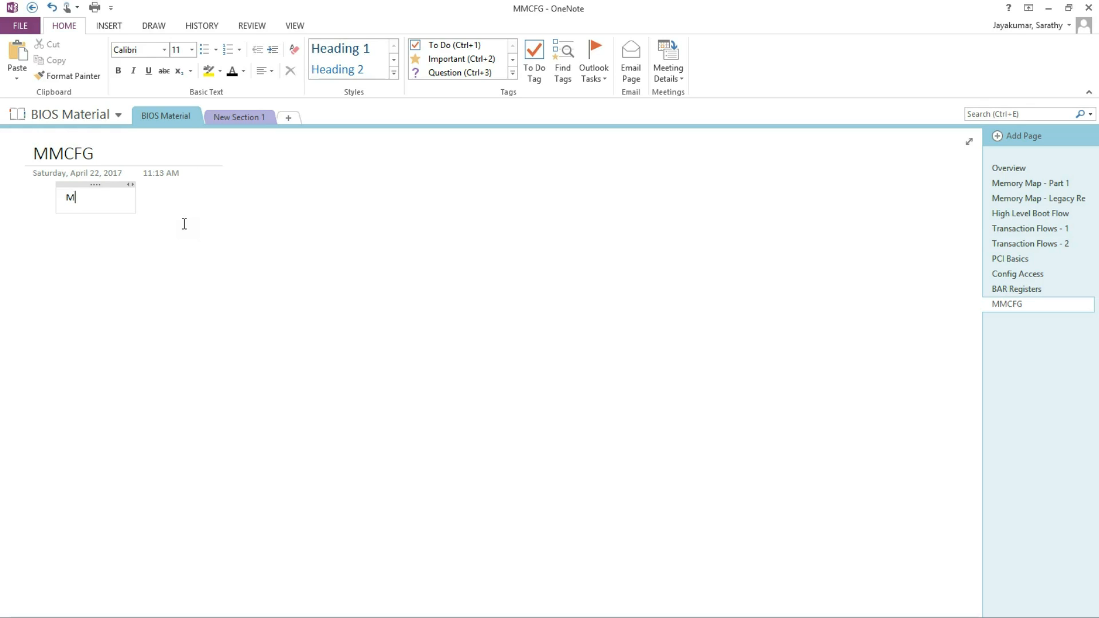
{"action": "type", "text": "BB"}
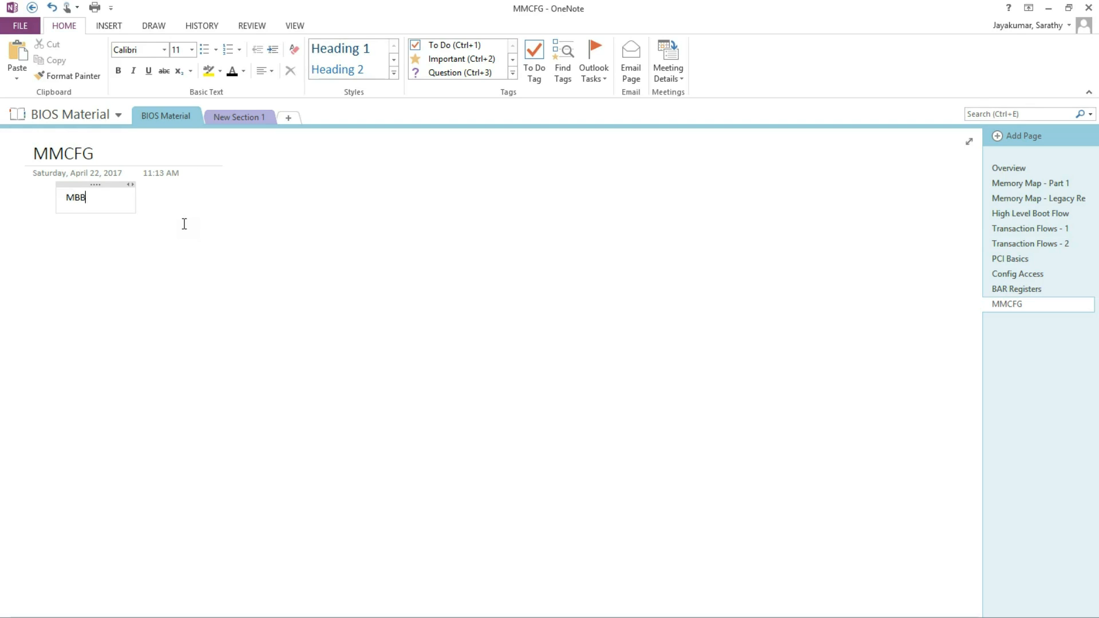
{"action": "type", "text": "D"}
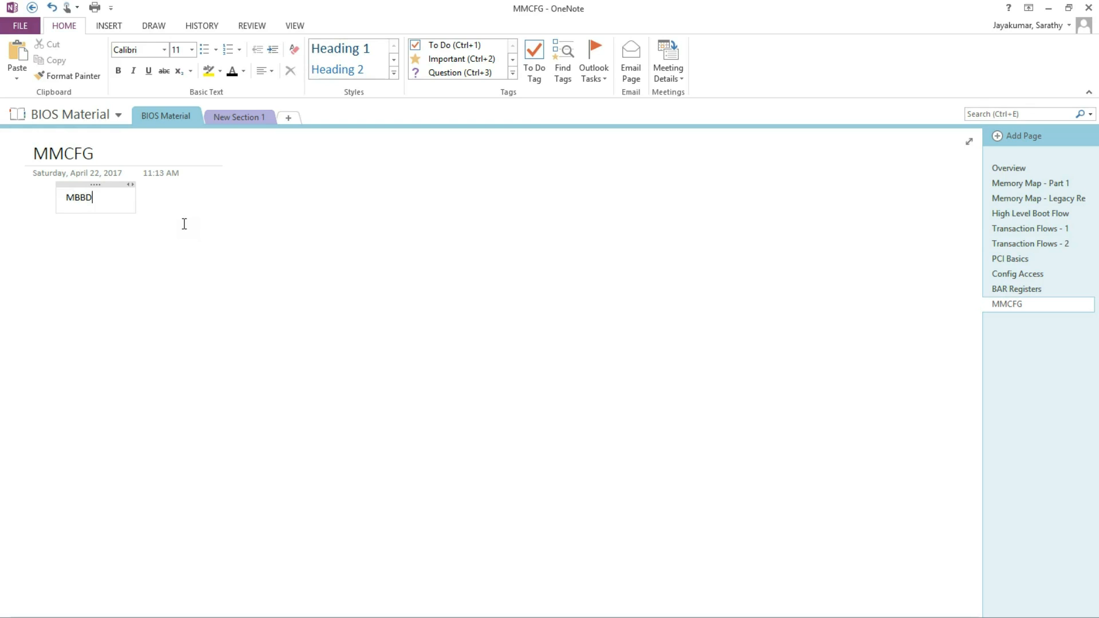
{"action": "type", "text": "F"}
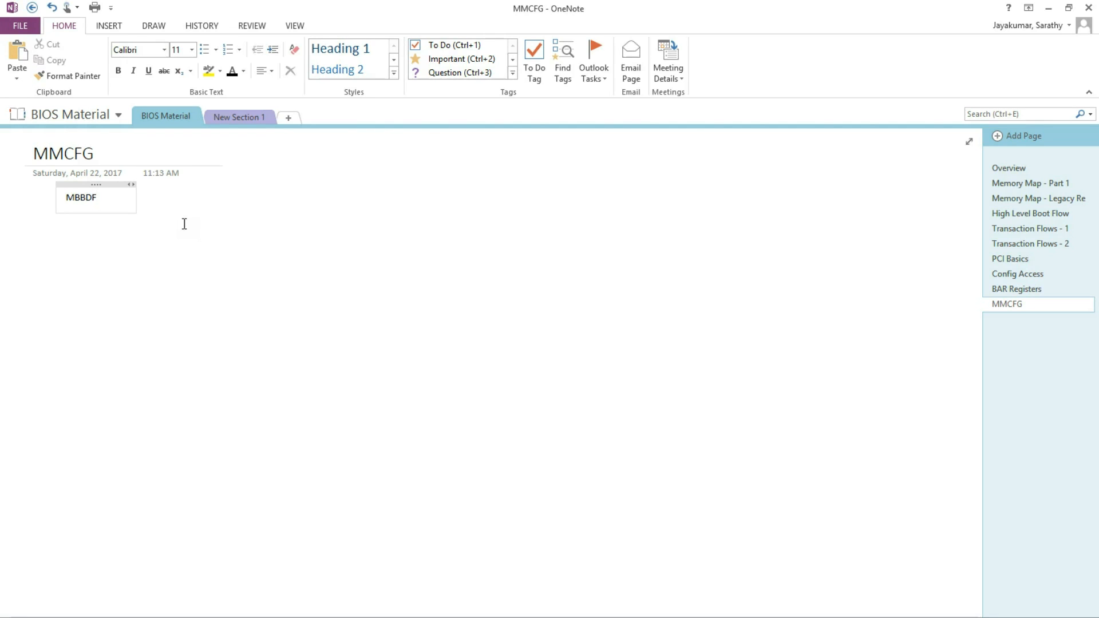
{"action": "left_click", "coordinate": [99, 196]}
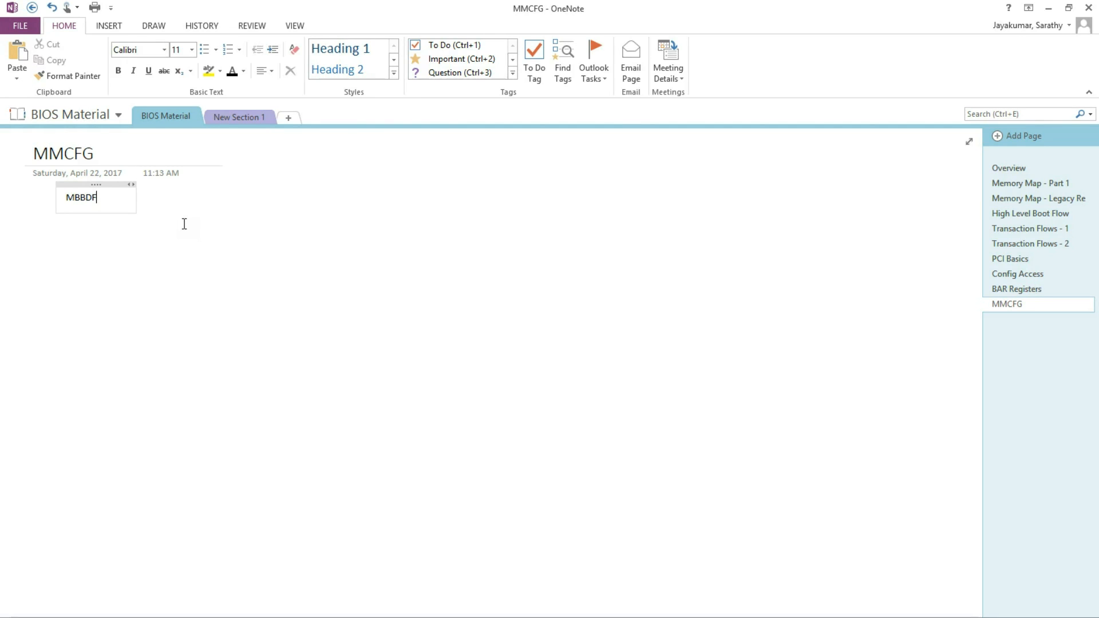
{"action": "type", "text": "RRR"}
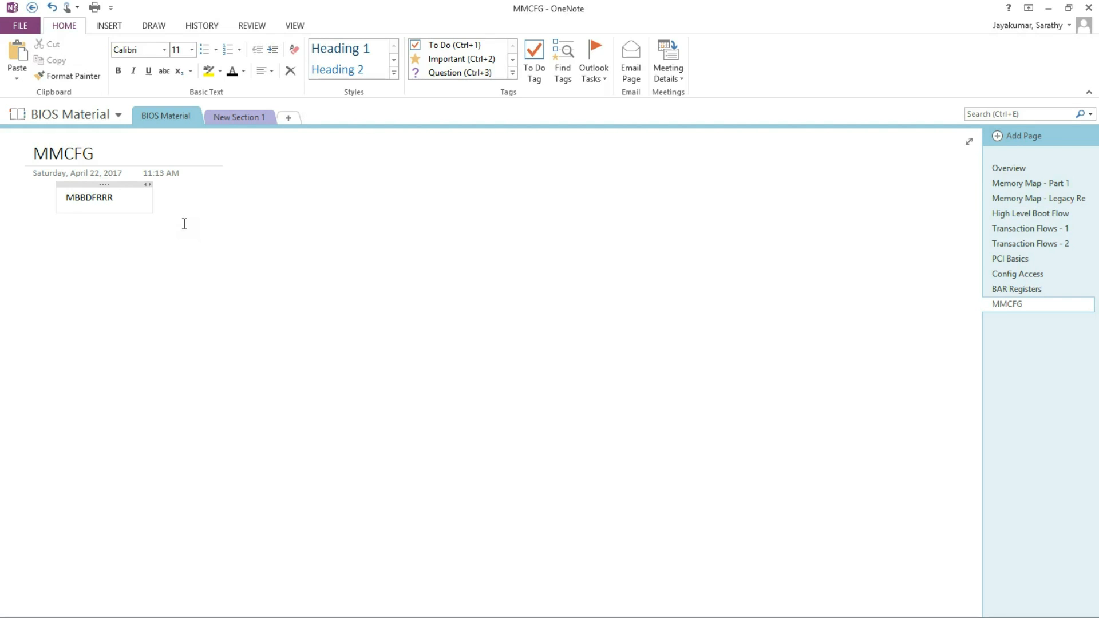
{"action": "left_click", "coordinate": [73, 197]}
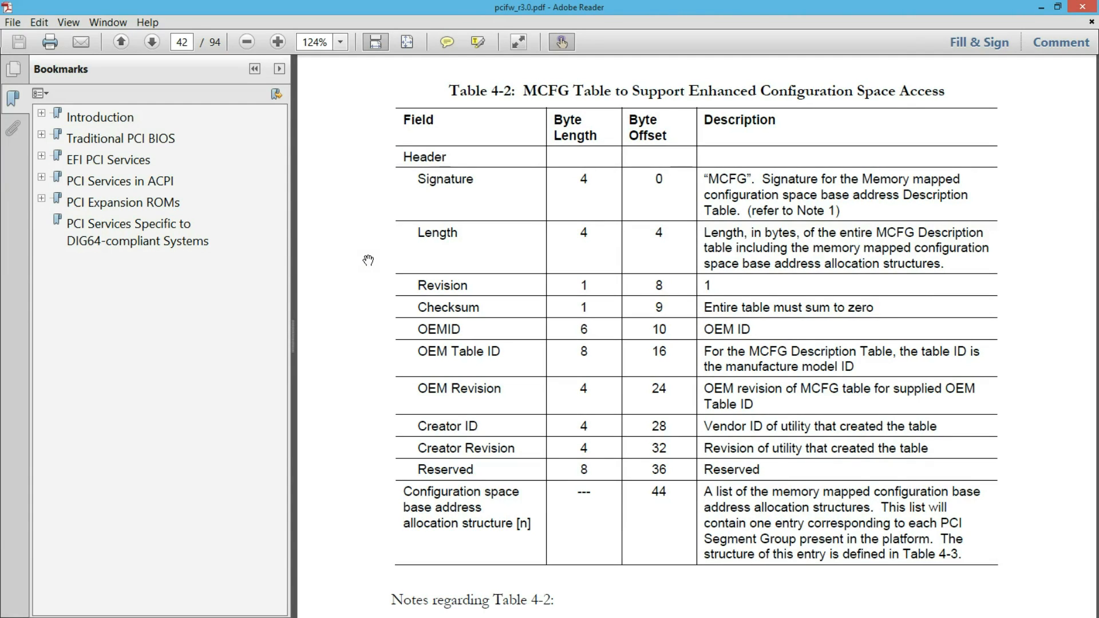
{"action": "mouse_move", "coordinate": [687, 147]}
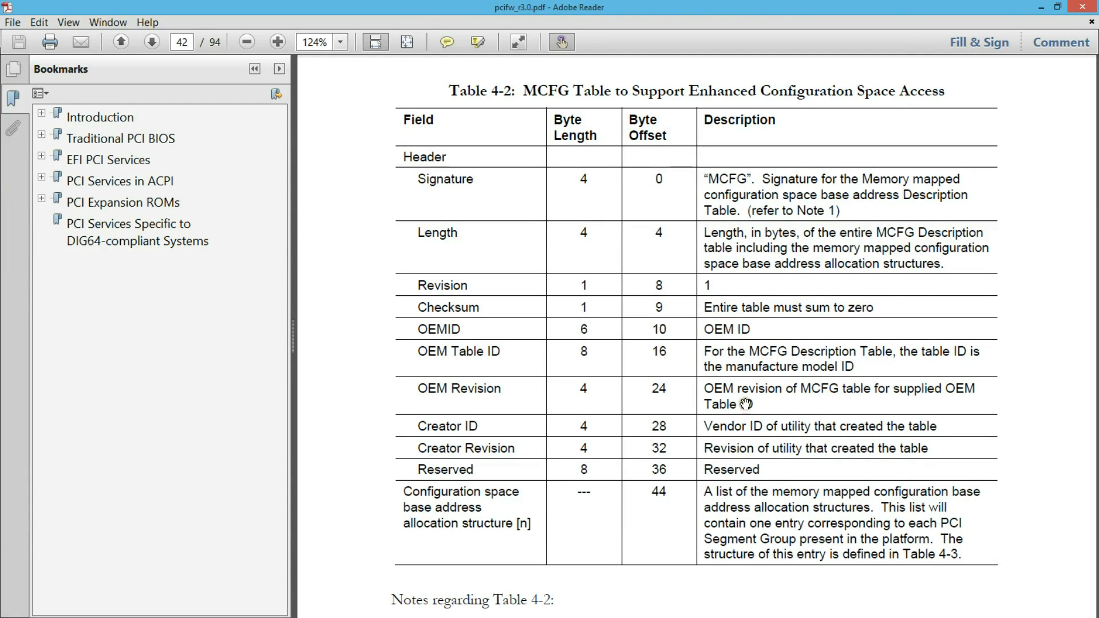
{"action": "mouse_move", "coordinate": [710, 180]}
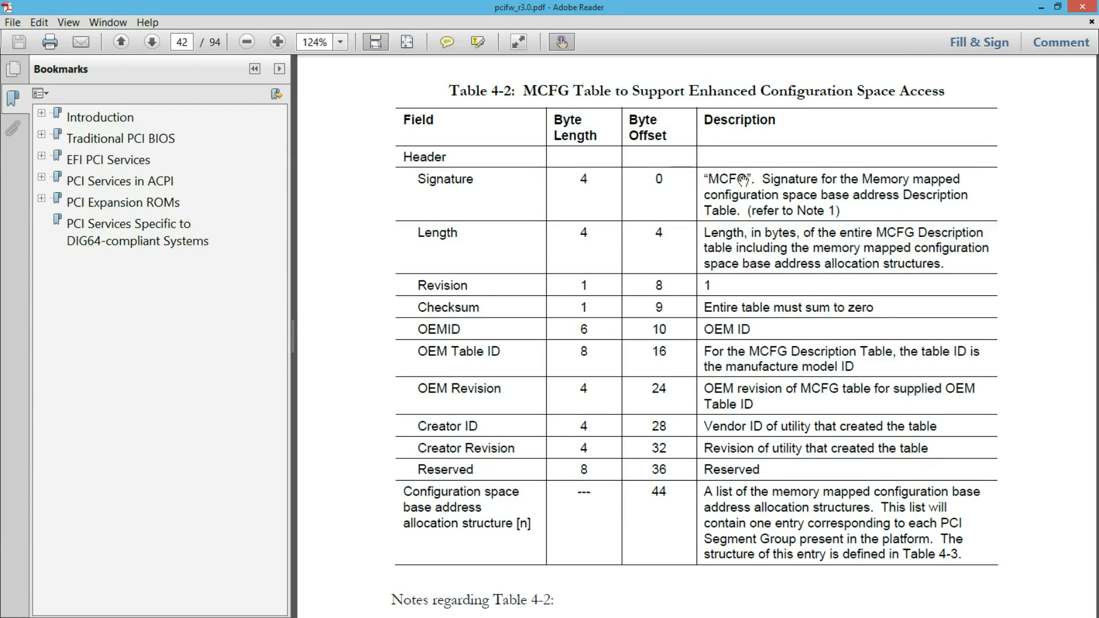
{"action": "mouse_move", "coordinate": [455, 527]}
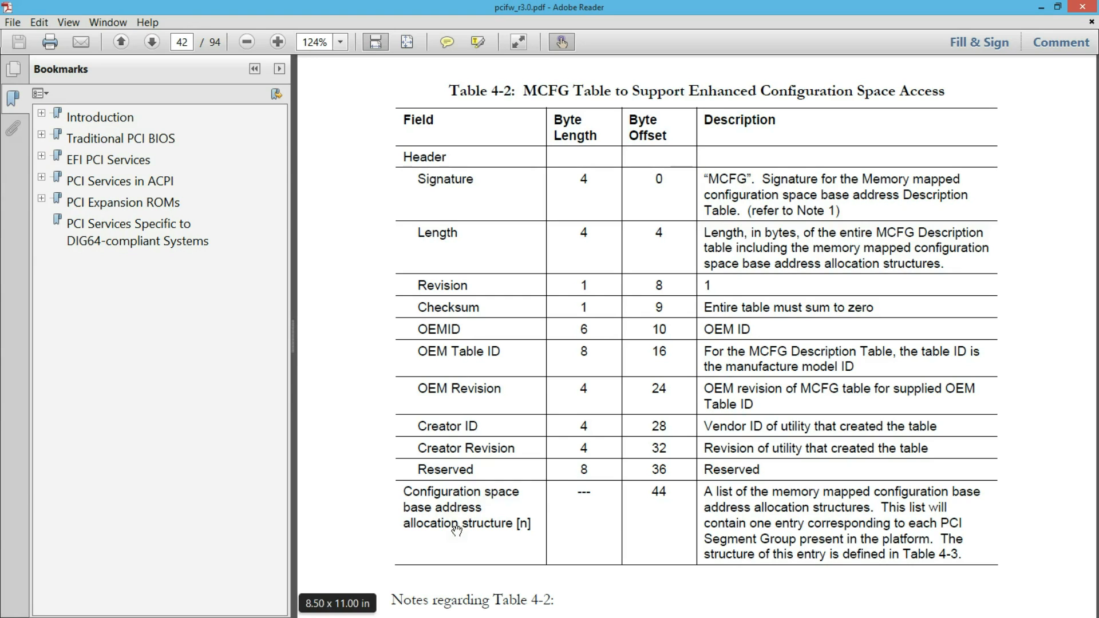
Step: Scroll the PCI specification down from Table 4-2 to Table 4-3 on page 43
{"action": "scroll", "scroll_direction": "down", "scroll_amount": 3}
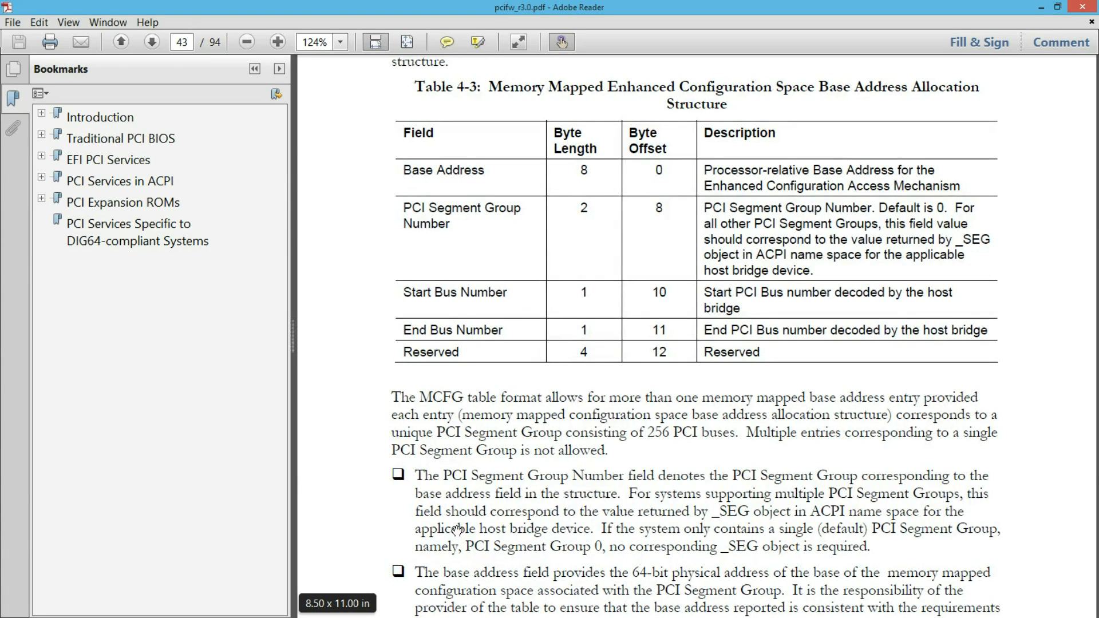
{"action": "mouse_move", "coordinate": [406, 169]}
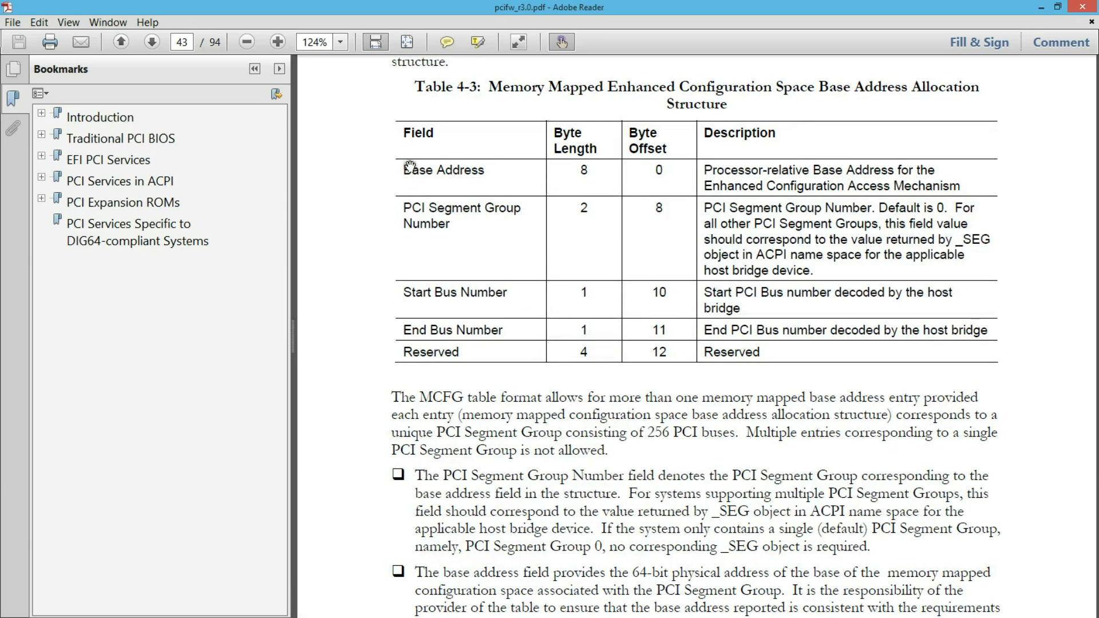
{"action": "mouse_move", "coordinate": [457, 189]}
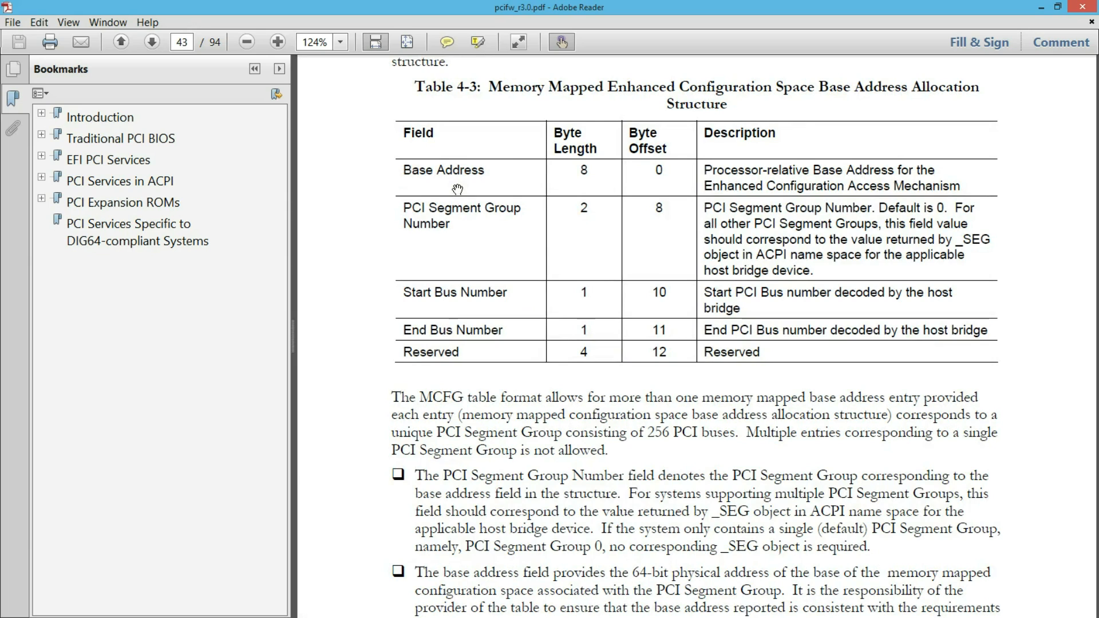
{"action": "mouse_move", "coordinate": [504, 168]}
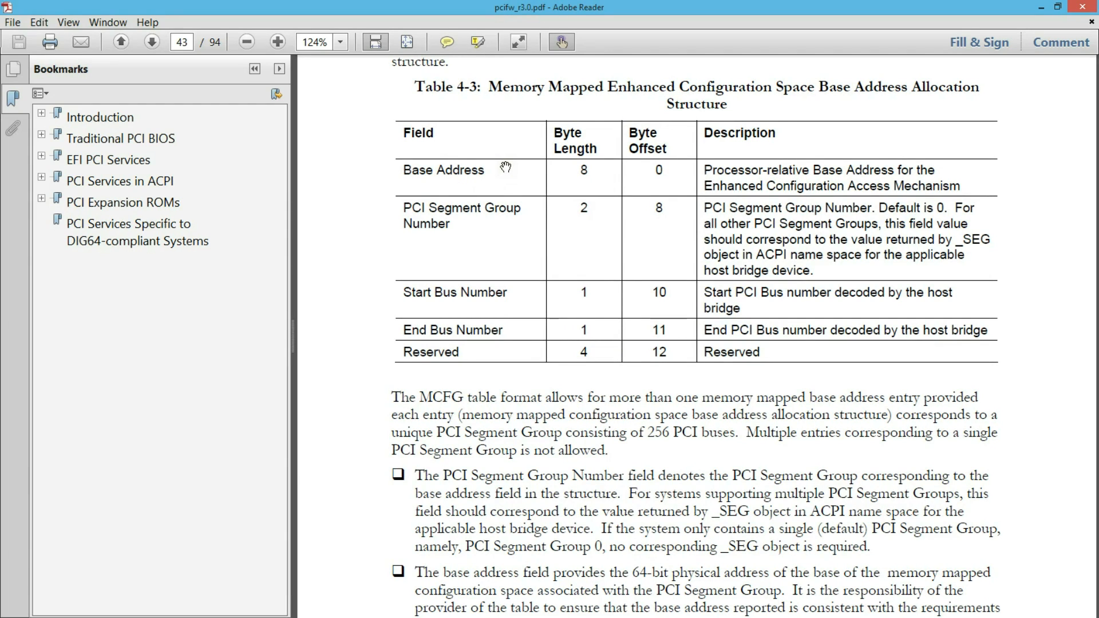
{"action": "mouse_move", "coordinate": [494, 186]}
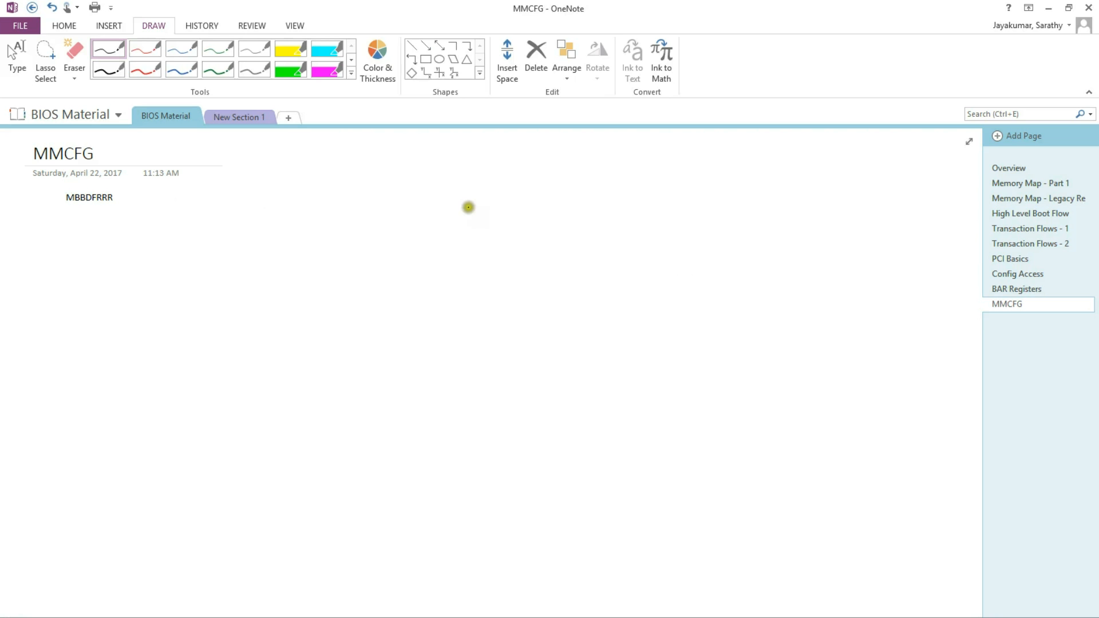
{"action": "mouse_move", "coordinate": [412, 203]}
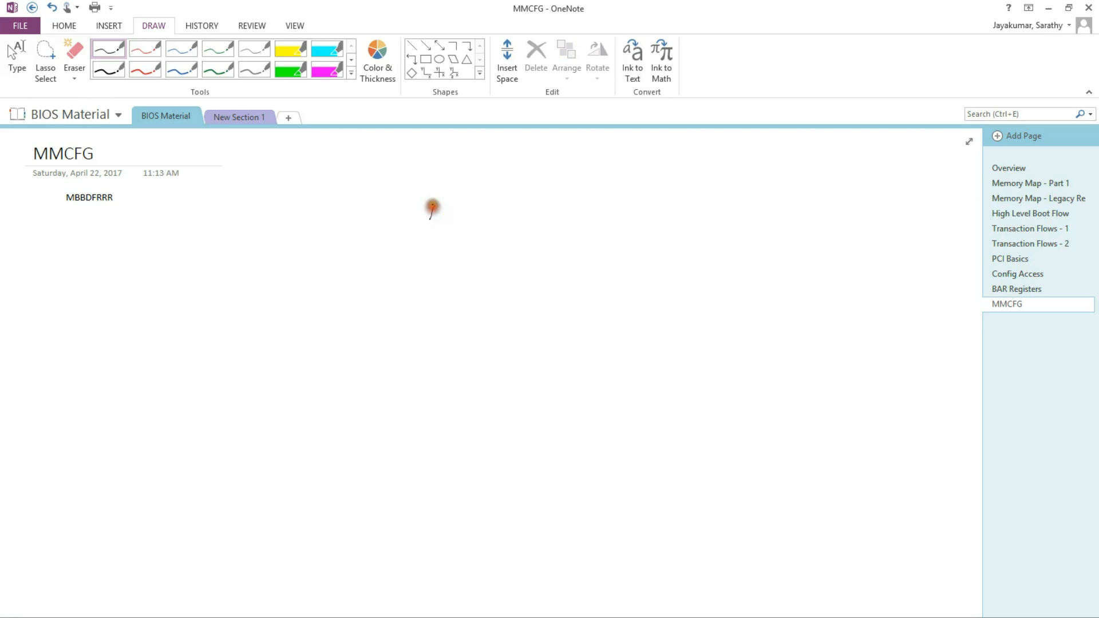
Step: Hand-draw the RSD PTR box and label beside the note with the pen
{"action": "left_click_drag", "start_coordinate": [432, 207], "coordinate": [522, 216]}
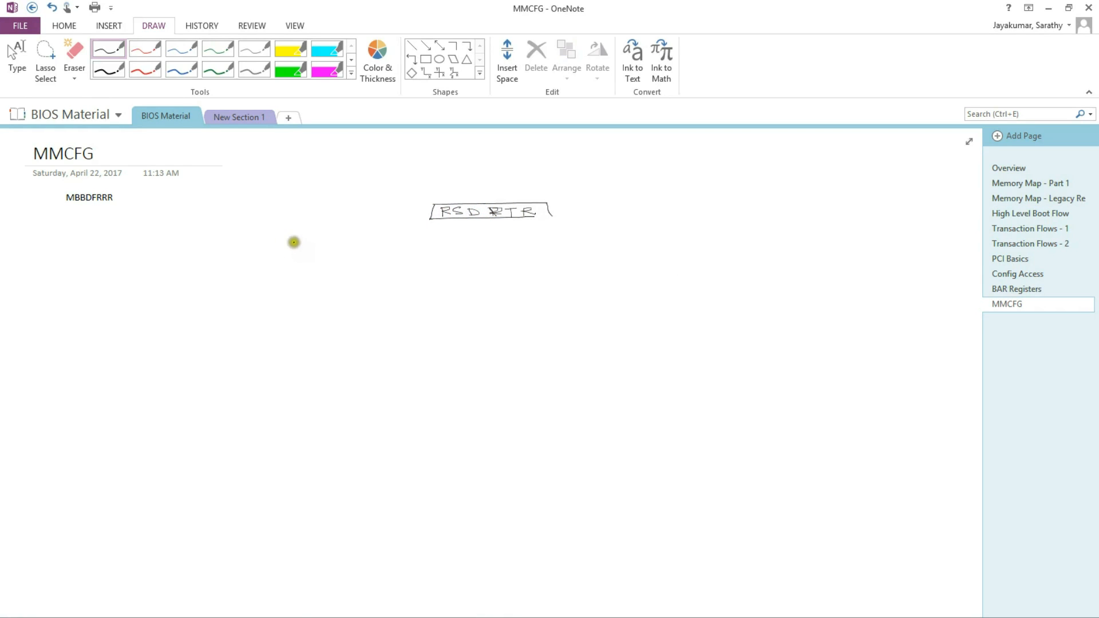
{"action": "mouse_move", "coordinate": [520, 228]}
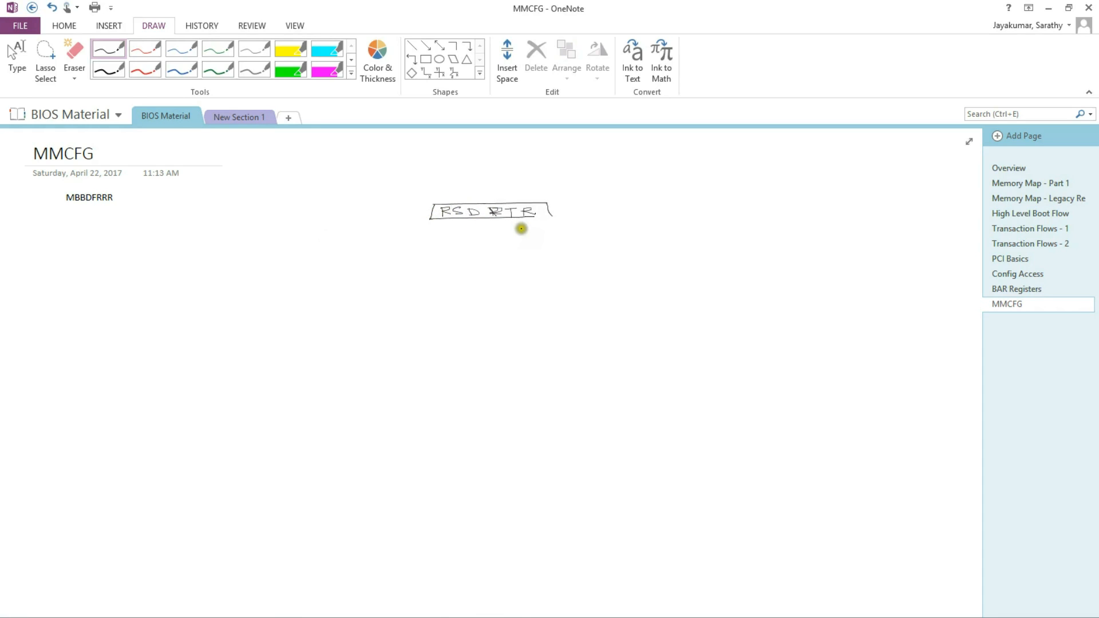
{"action": "mouse_move", "coordinate": [454, 233]}
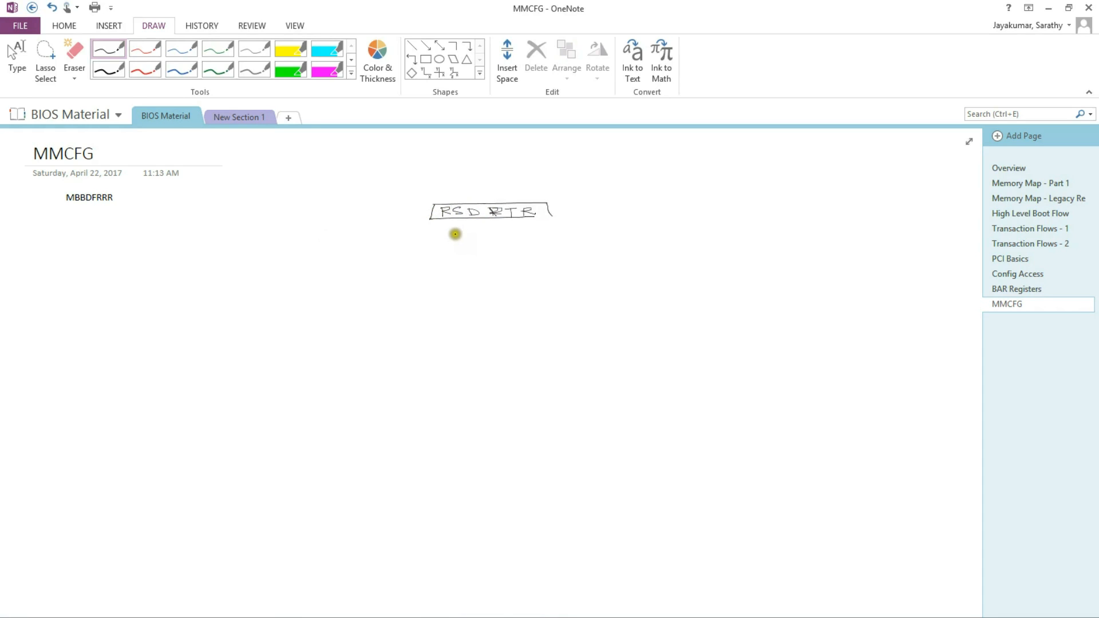
{"action": "mouse_move", "coordinate": [445, 230]}
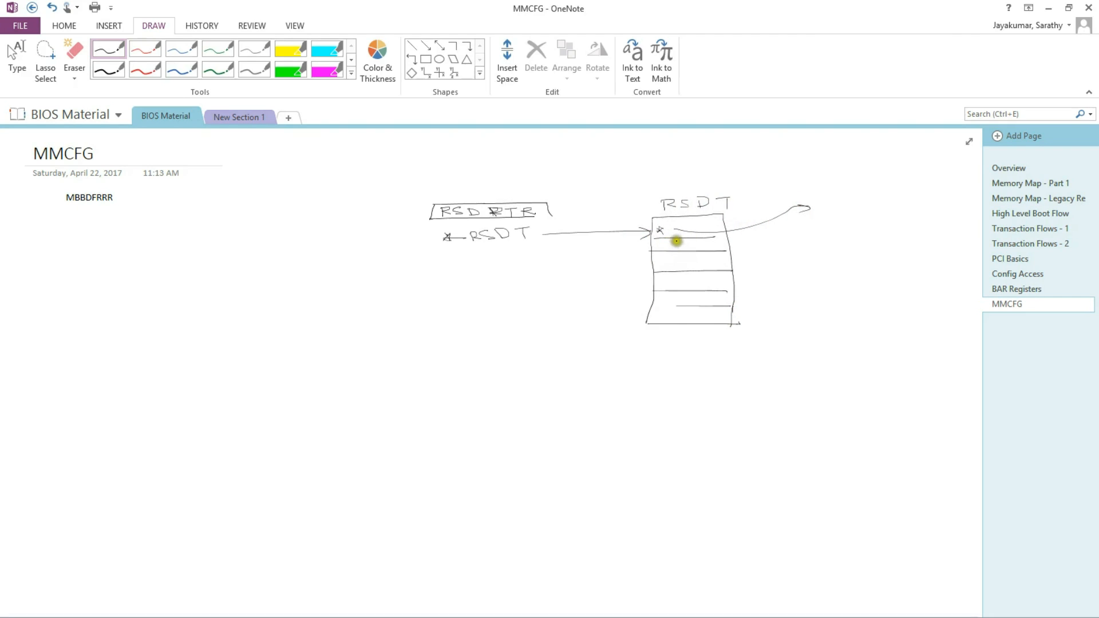
{"action": "mouse_move", "coordinate": [668, 223]}
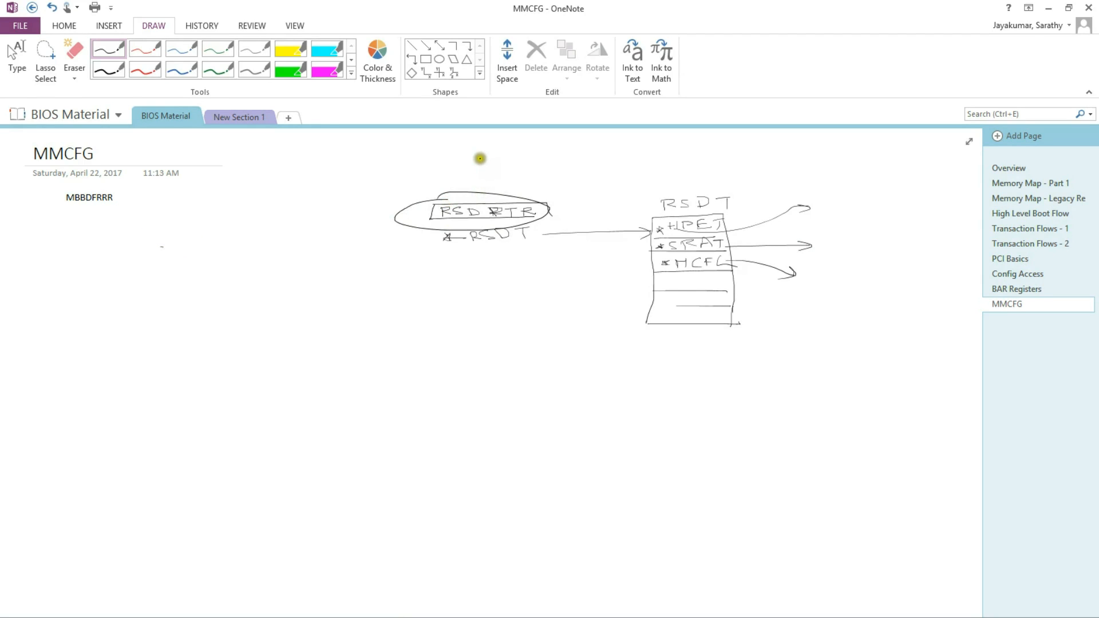
{"action": "mouse_move", "coordinate": [470, 162]}
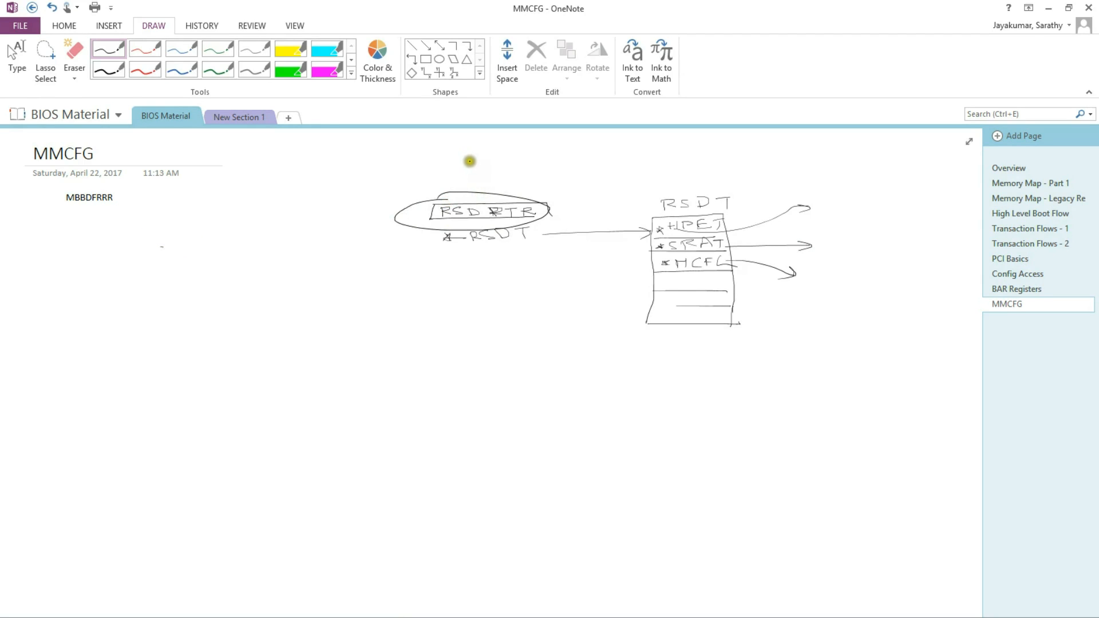
{"action": "mouse_move", "coordinate": [479, 161]}
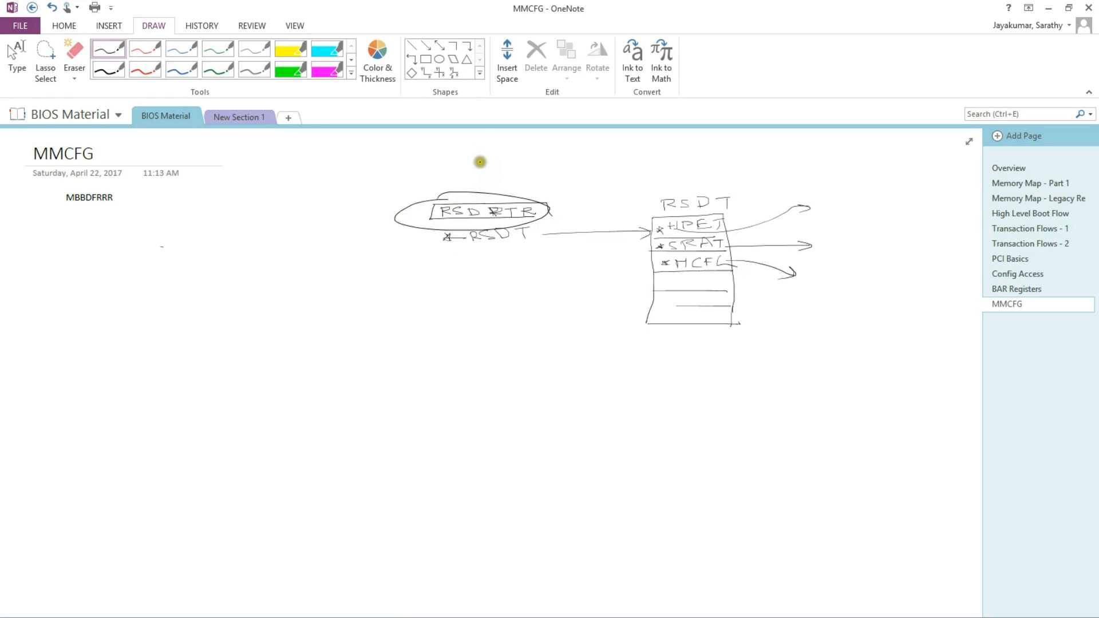
{"action": "mouse_move", "coordinate": [535, 163]}
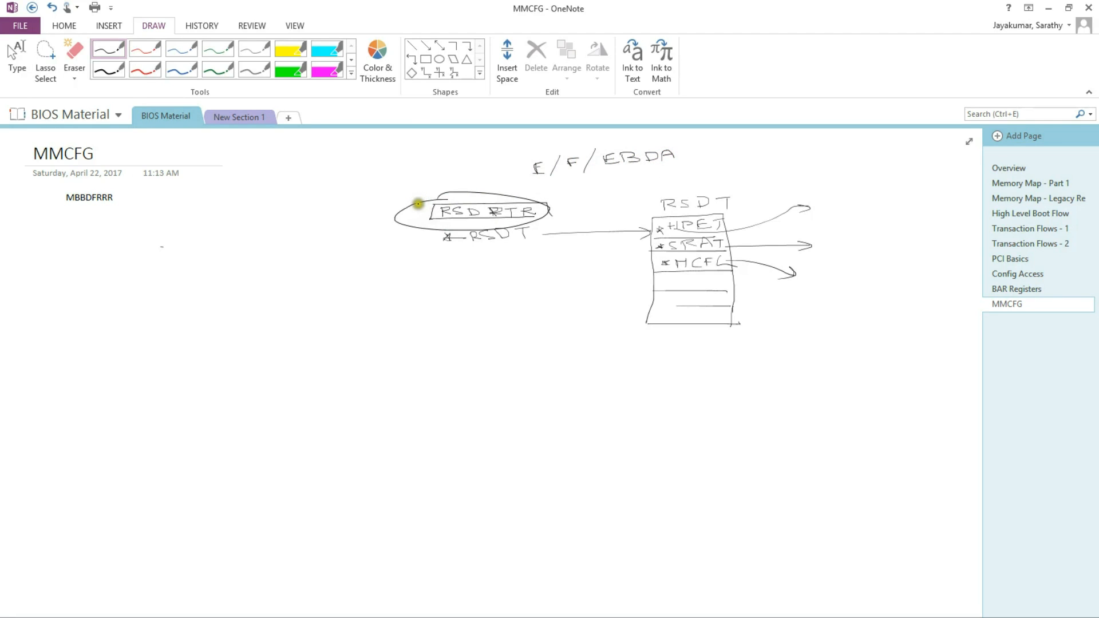
{"action": "mouse_move", "coordinate": [352, 312]}
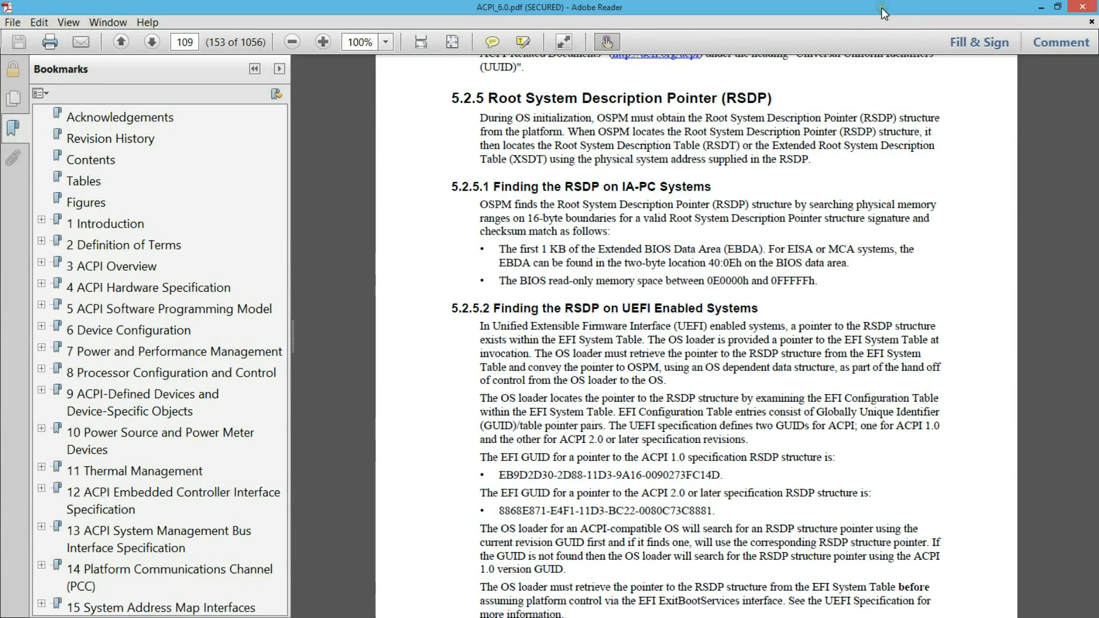
{"action": "mouse_move", "coordinate": [701, 141]}
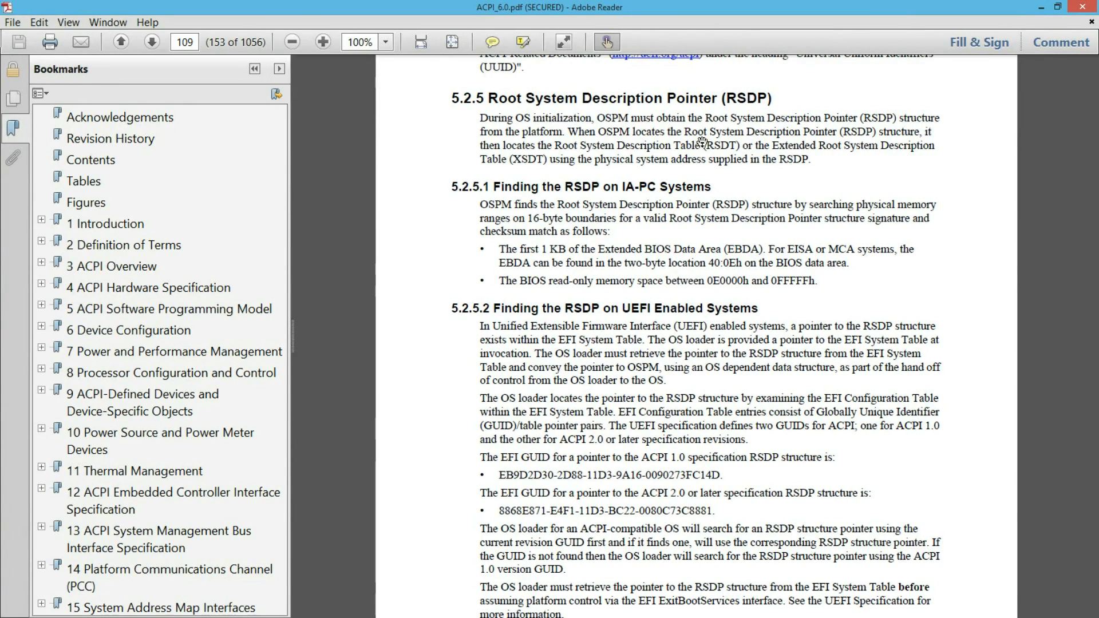
{"action": "mouse_move", "coordinate": [664, 225]}
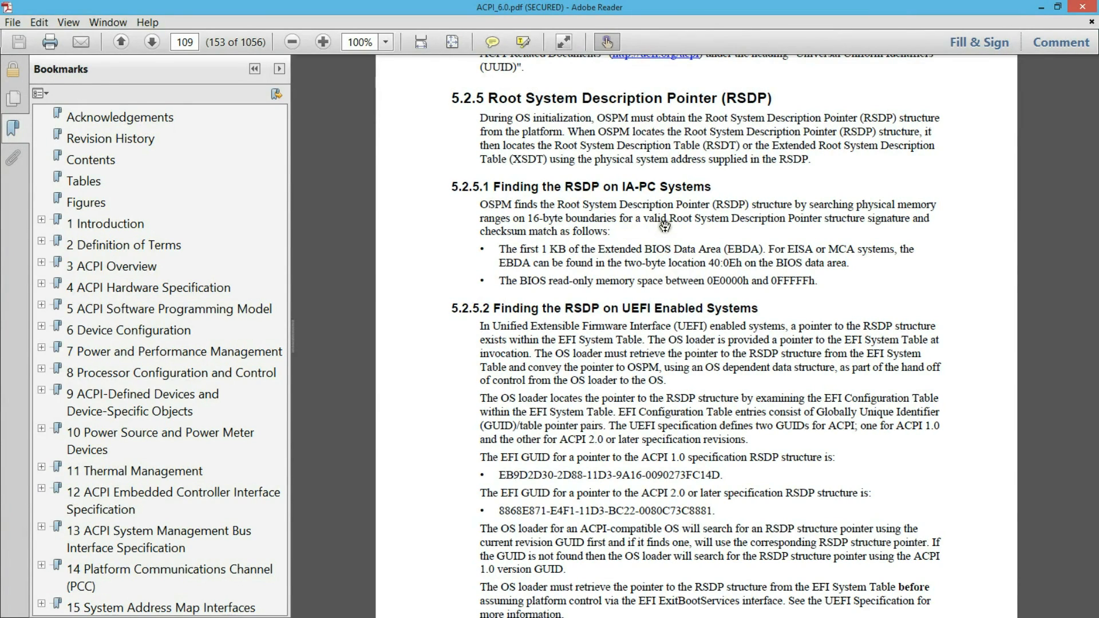
{"action": "mouse_move", "coordinate": [643, 251]}
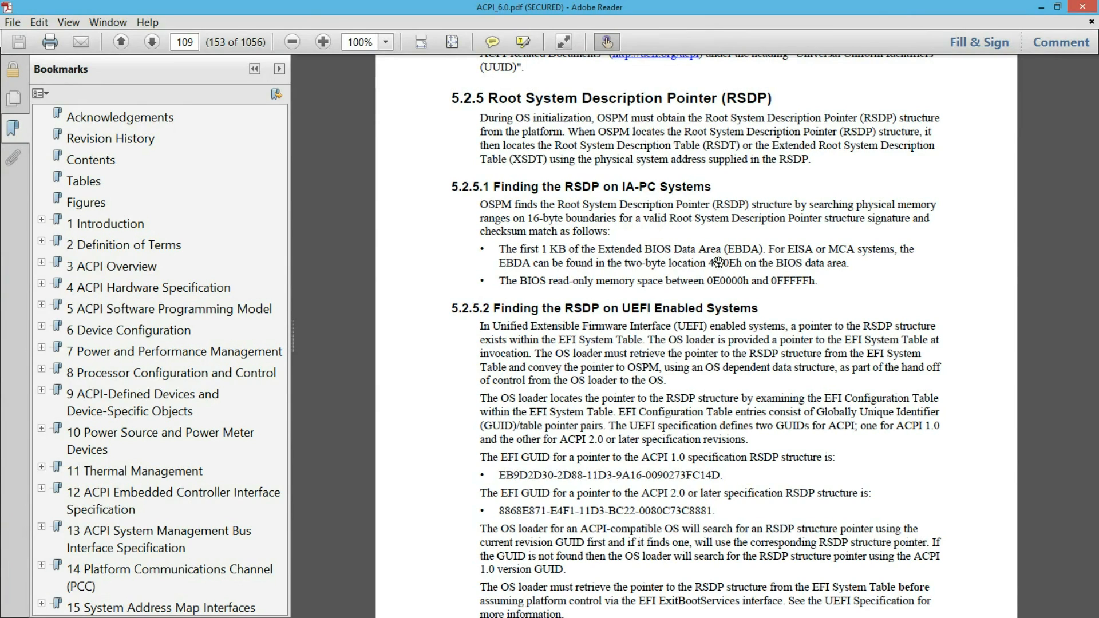
{"action": "mouse_move", "coordinate": [778, 276]}
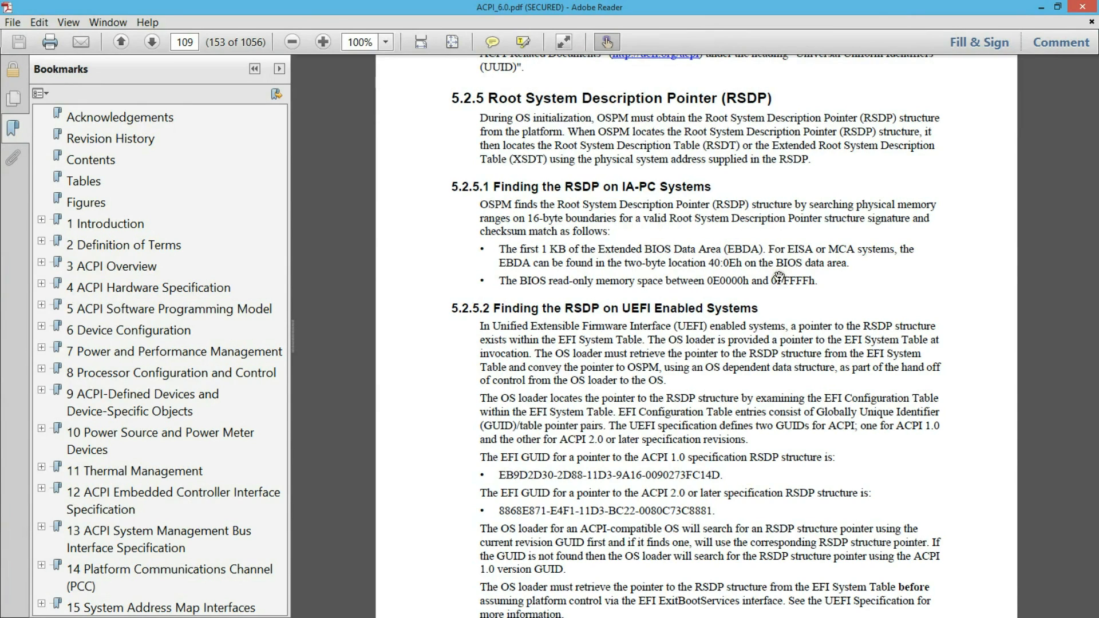
{"action": "mouse_move", "coordinate": [595, 358]}
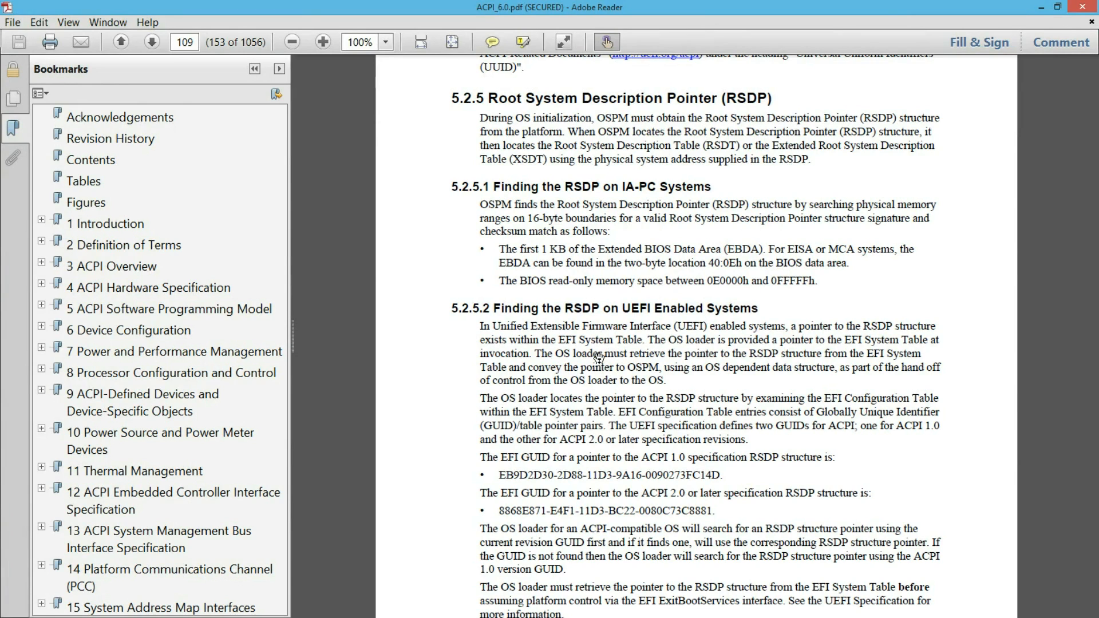
Step: Scroll through ACPI 6.0 section 5.2.5 on the Root System Description Pointer
{"action": "scroll", "scroll_direction": "down", "scroll_amount": 3}
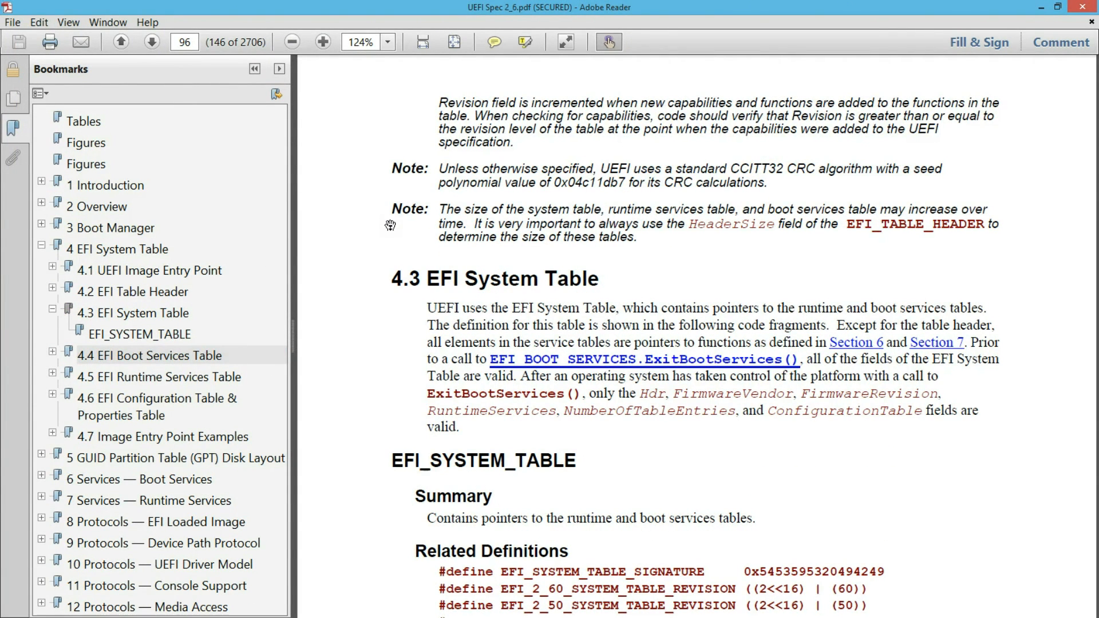
Step: Scroll the UEFI spec from the EFI System Table to the 4.6 Configuration Table GUIDs on page 106
{"action": "scroll", "scroll_direction": "down", "scroll_amount": 3}
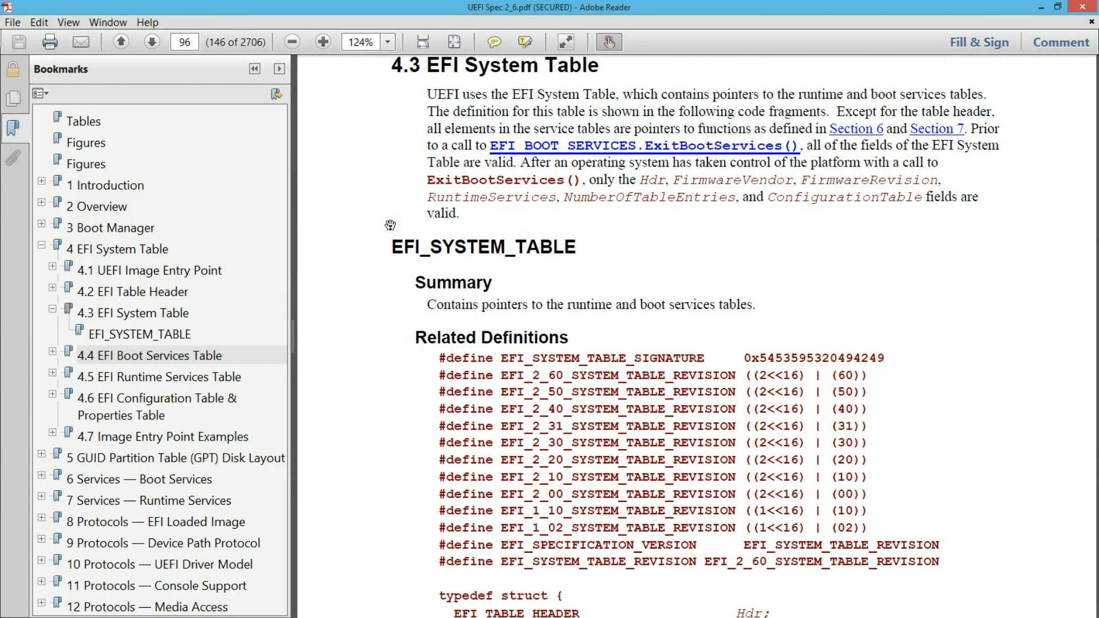
{"action": "scroll", "scroll_direction": "down", "scroll_amount": 3}
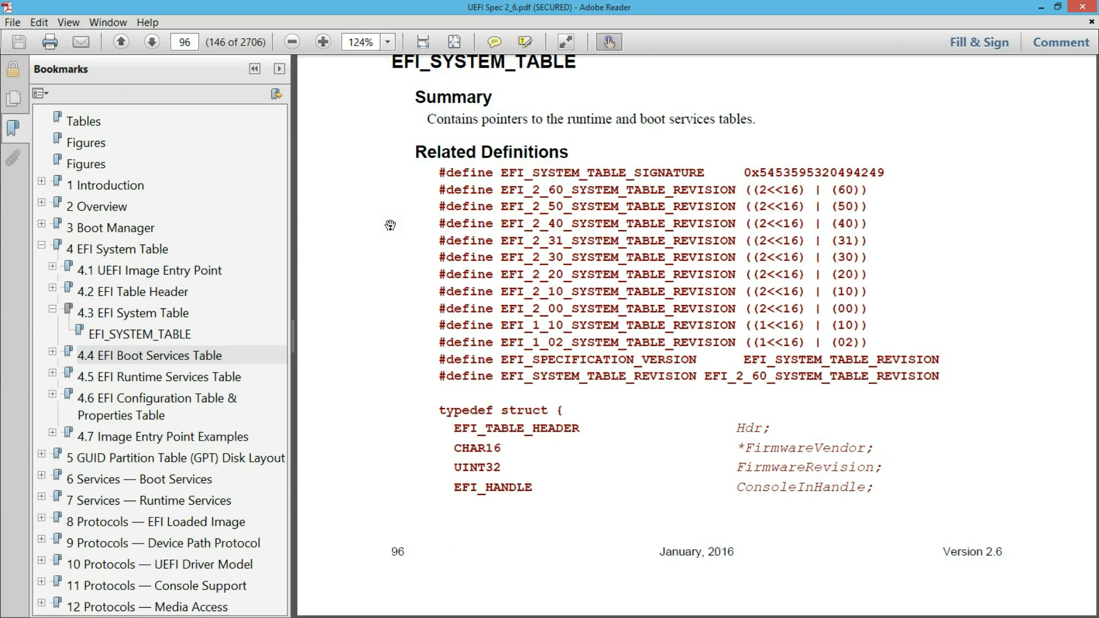
{"action": "scroll", "scroll_direction": "down", "scroll_amount": 3}
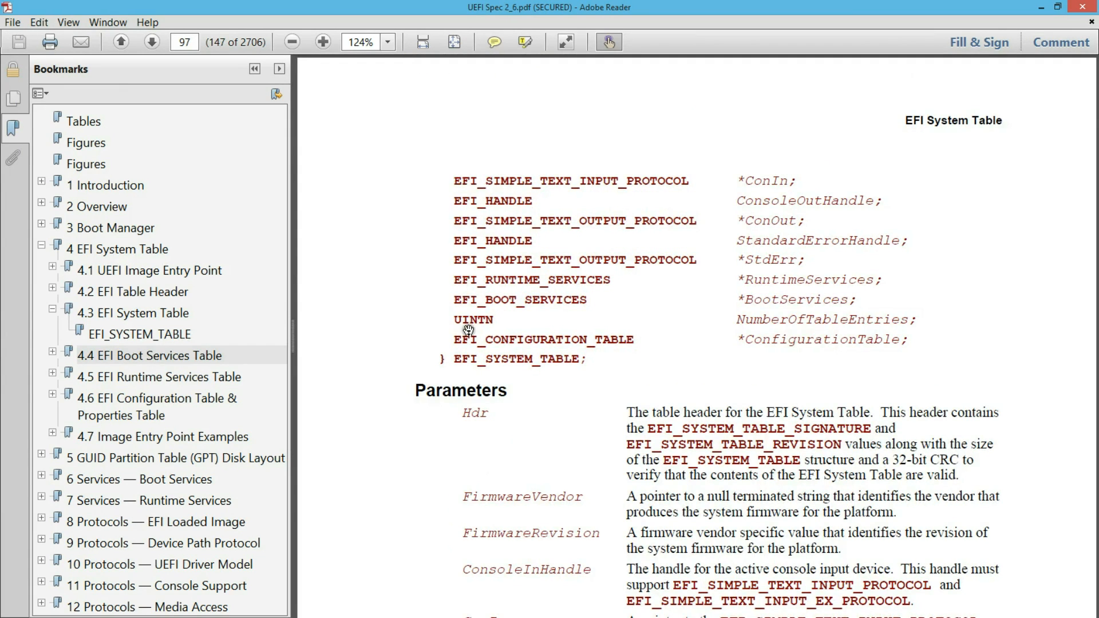
{"action": "mouse_move", "coordinate": [542, 345]}
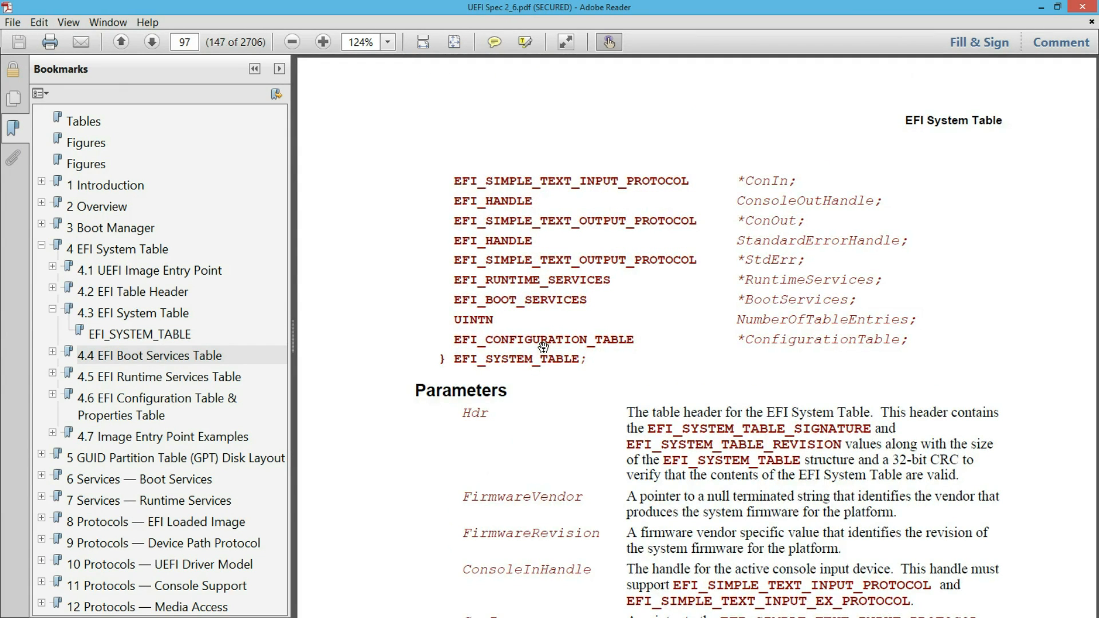
{"action": "scroll", "scroll_direction": "down", "scroll_amount": 3}
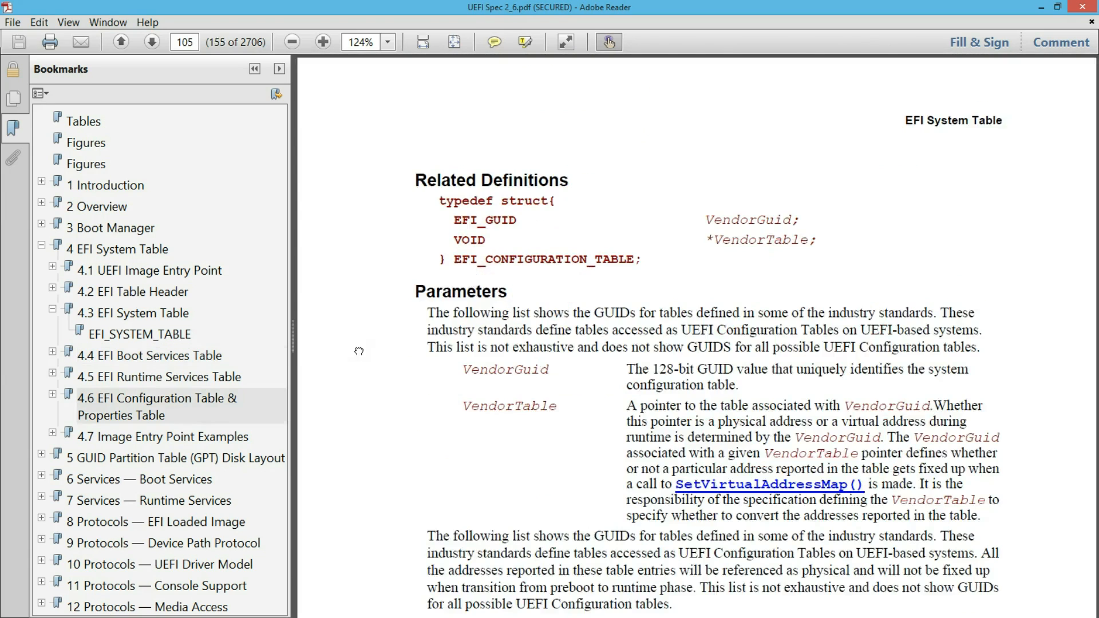
{"action": "mouse_move", "coordinate": [505, 254]}
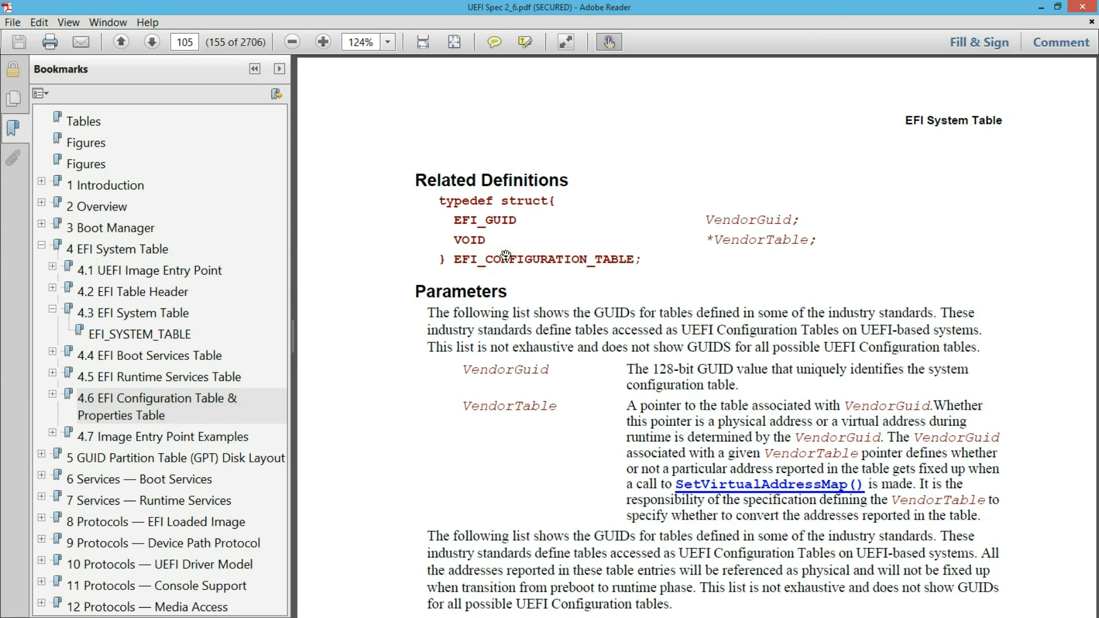
{"action": "scroll", "scroll_direction": "down", "scroll_amount": 3}
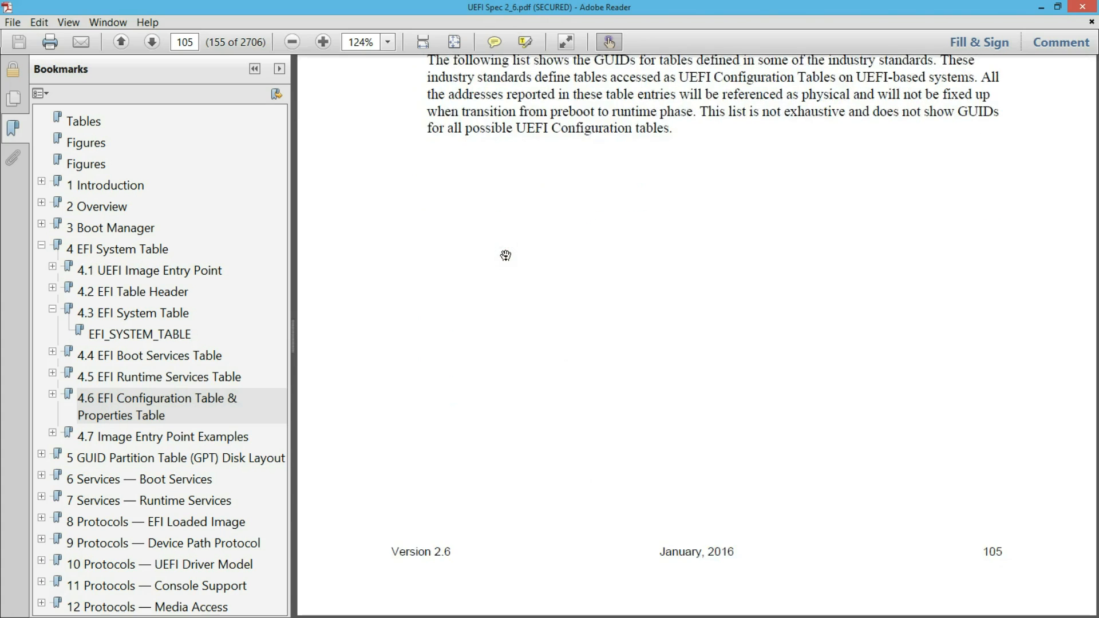
{"action": "scroll", "scroll_direction": "down", "scroll_amount": 3}
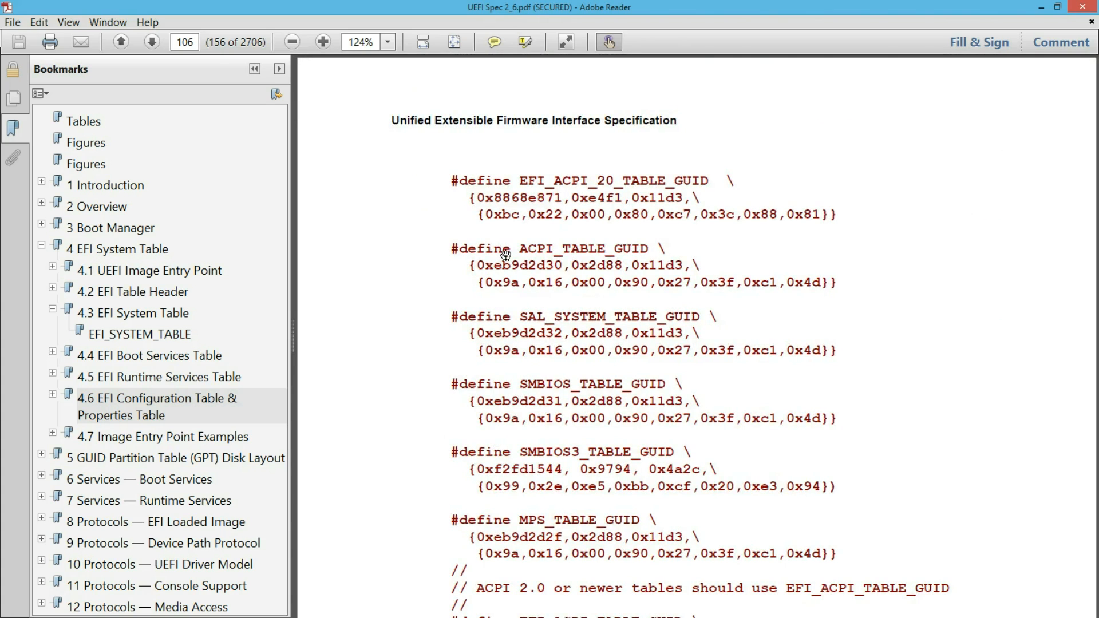
{"action": "mouse_move", "coordinate": [491, 208]}
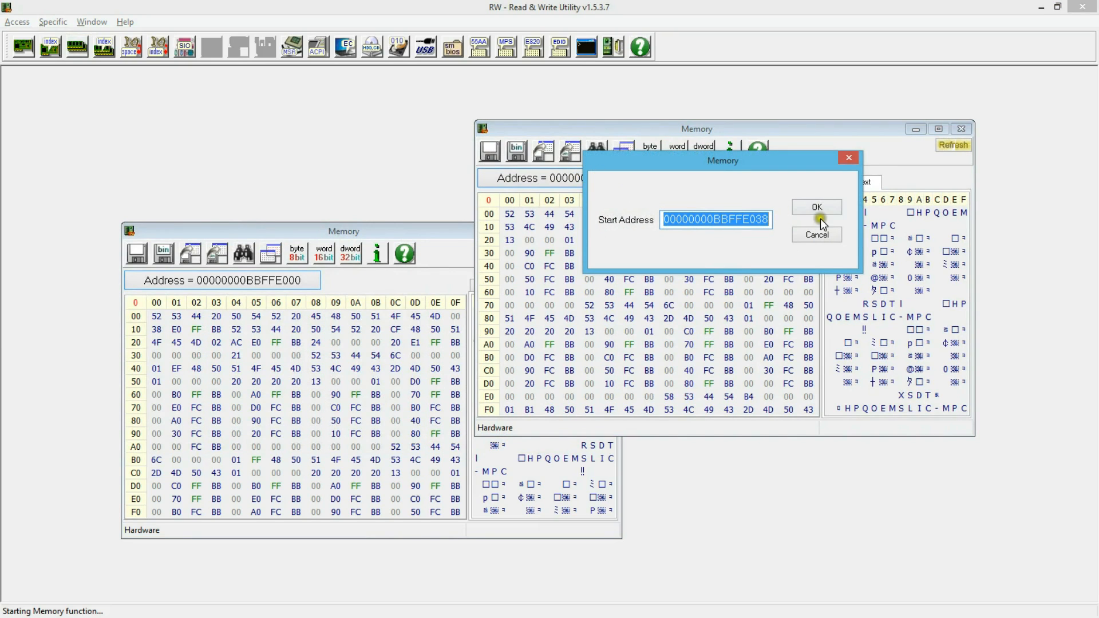
Step: Open a second memory window at 00000000BBFFE038 showing the RSDT contents
{"action": "left_click", "coordinate": [815, 208]}
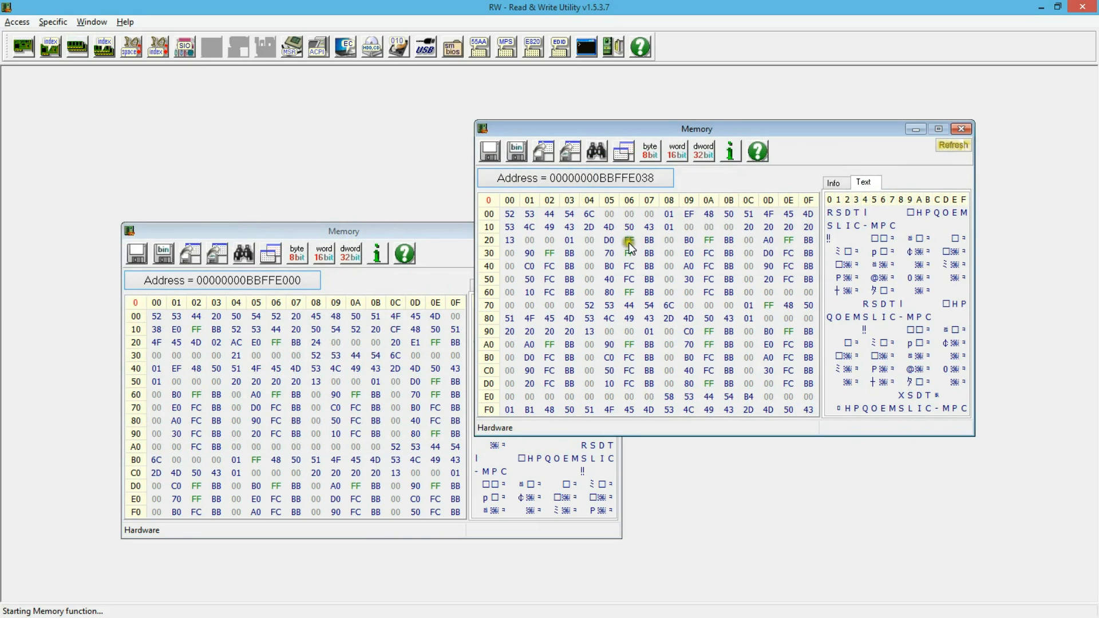
{"action": "mouse_move", "coordinate": [697, 195]}
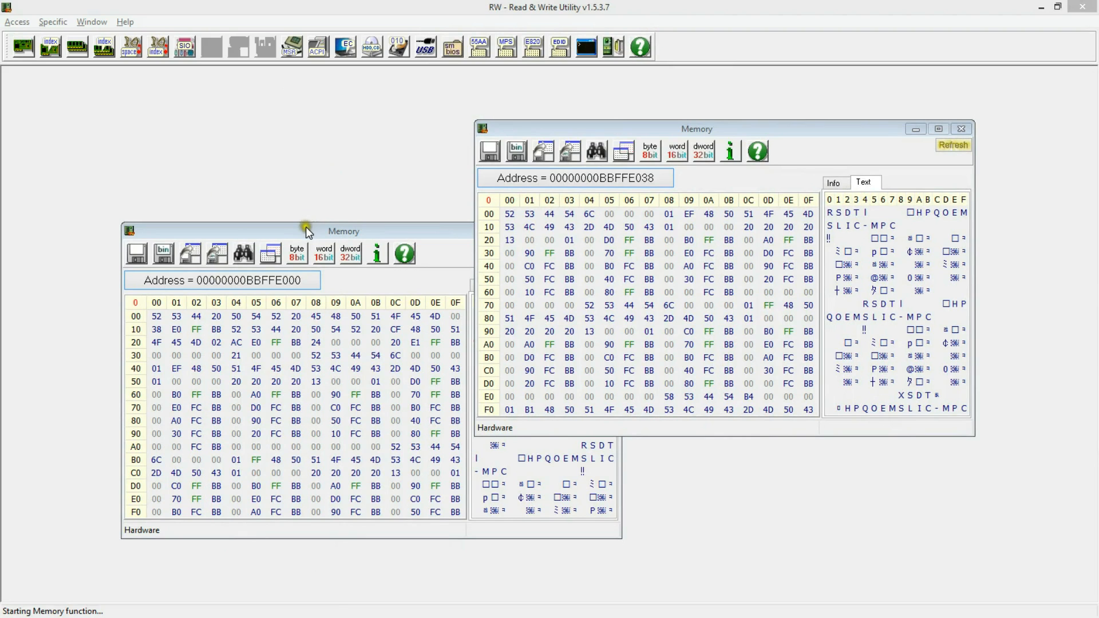
Step: Move the RSDT view aside and jump the first memory window to BBFFB000, the HPET table
{"action": "left_click_drag", "start_coordinate": [342, 232], "coordinate": [308, 162]}
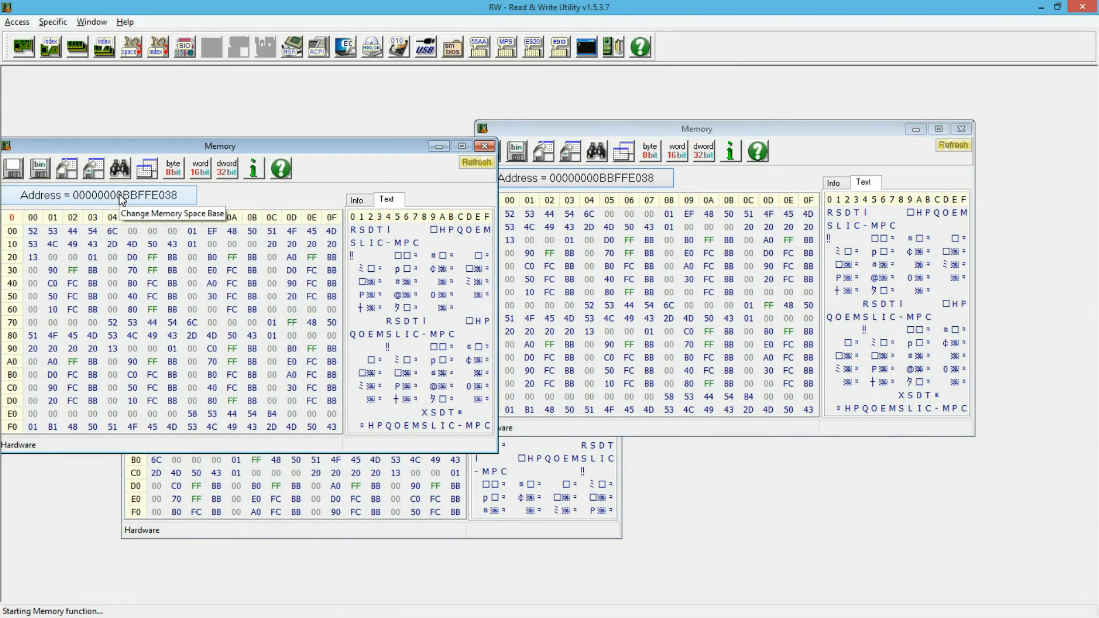
{"action": "left_click", "coordinate": [100, 194]}
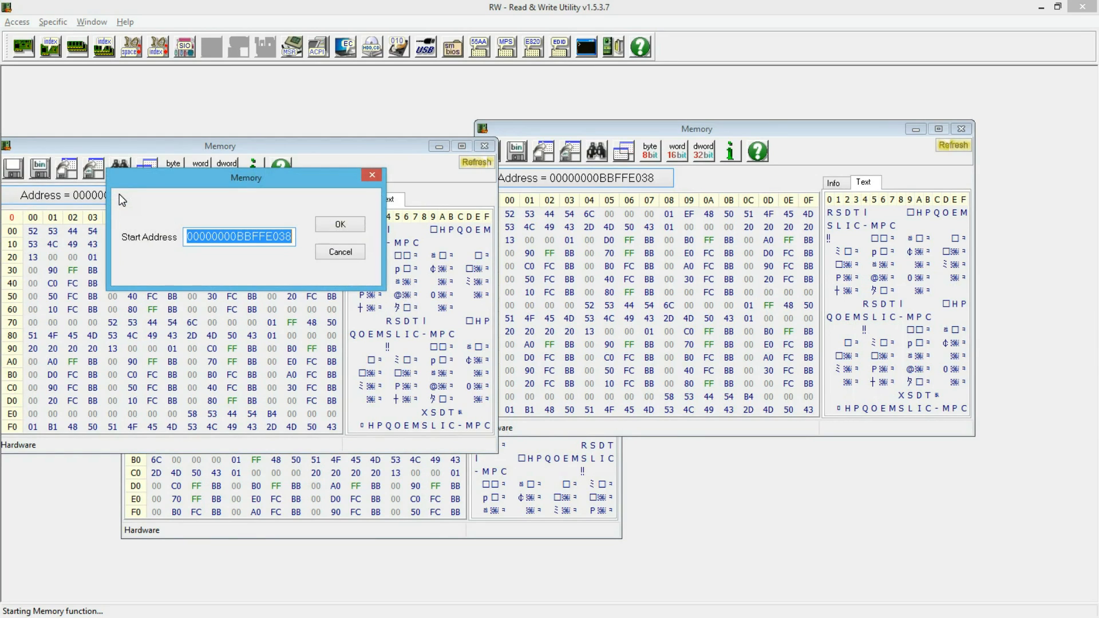
{"action": "type", "text": "B"}
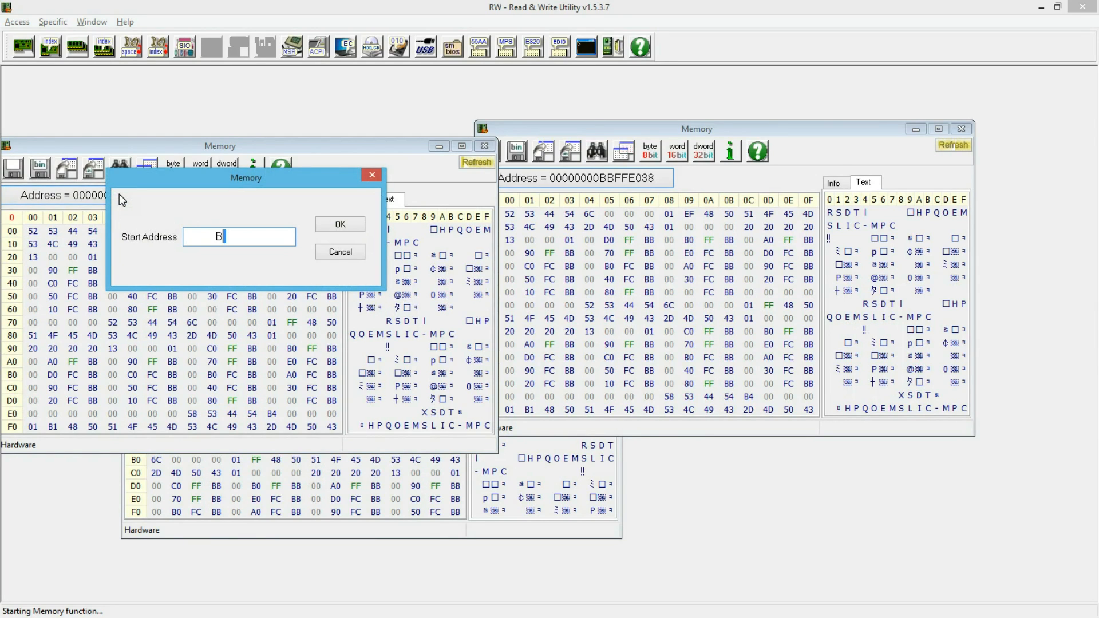
{"action": "type", "text": "BFFD"}
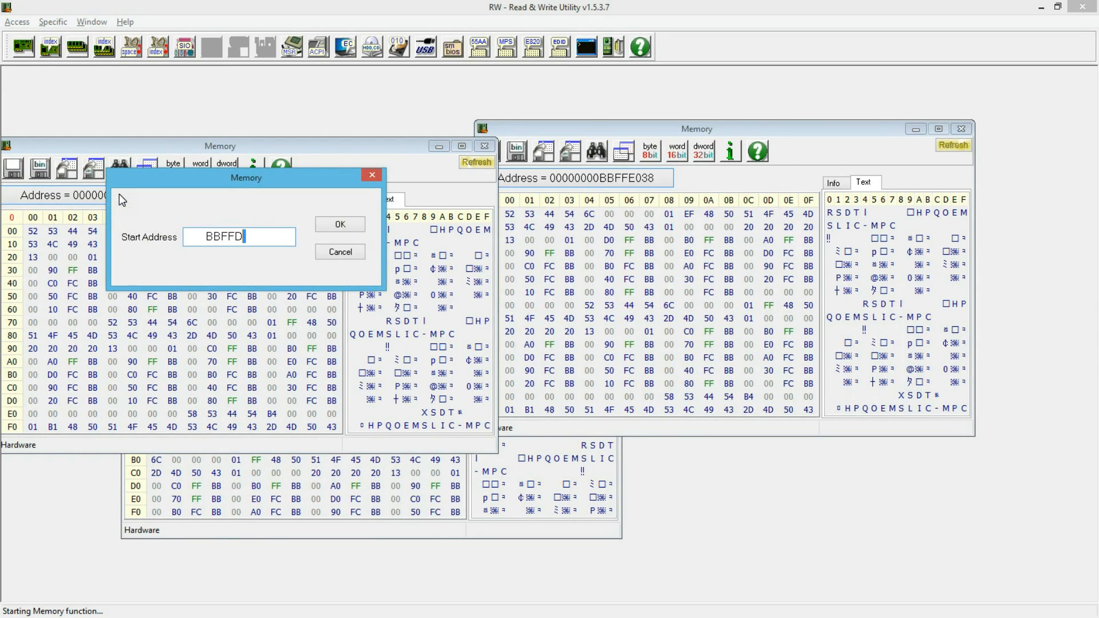
{"action": "left_click", "coordinate": [339, 224]}
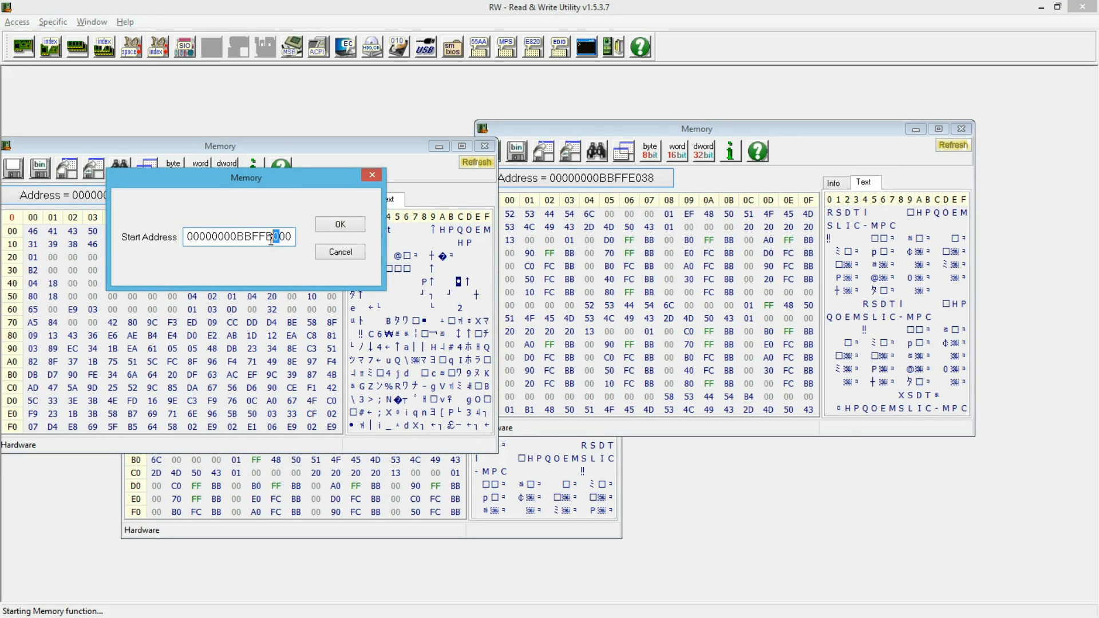
{"action": "left_click", "coordinate": [339, 224]}
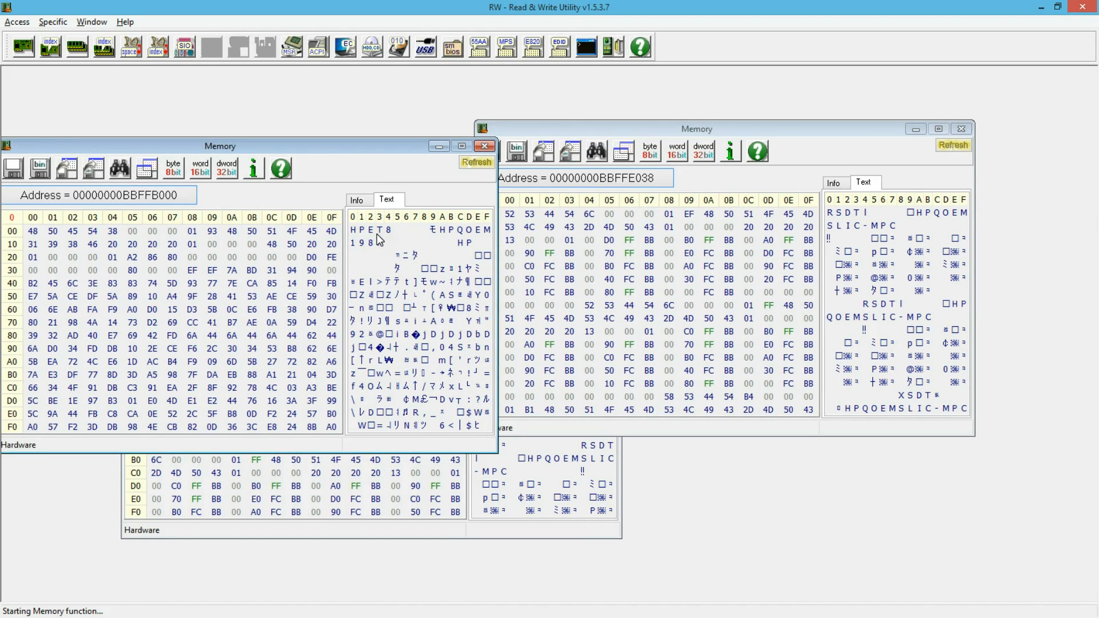
Step: Page the memory window to the APIC table at BBFFA000 and then to BBFF9000
{"action": "left_click", "coordinate": [119, 167]}
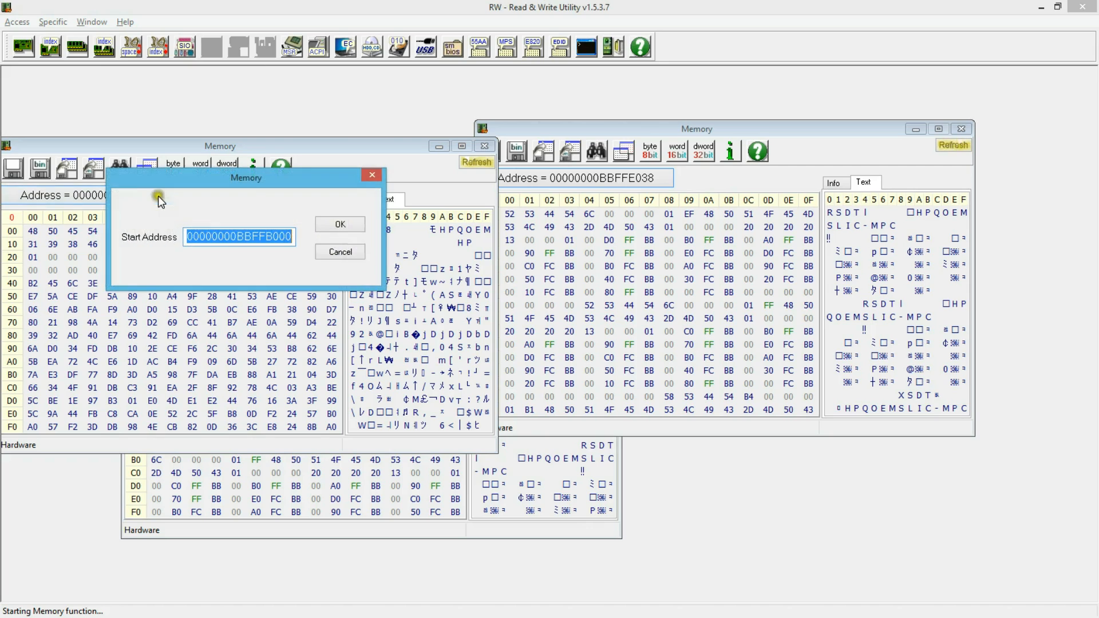
{"action": "left_click", "coordinate": [268, 236]}
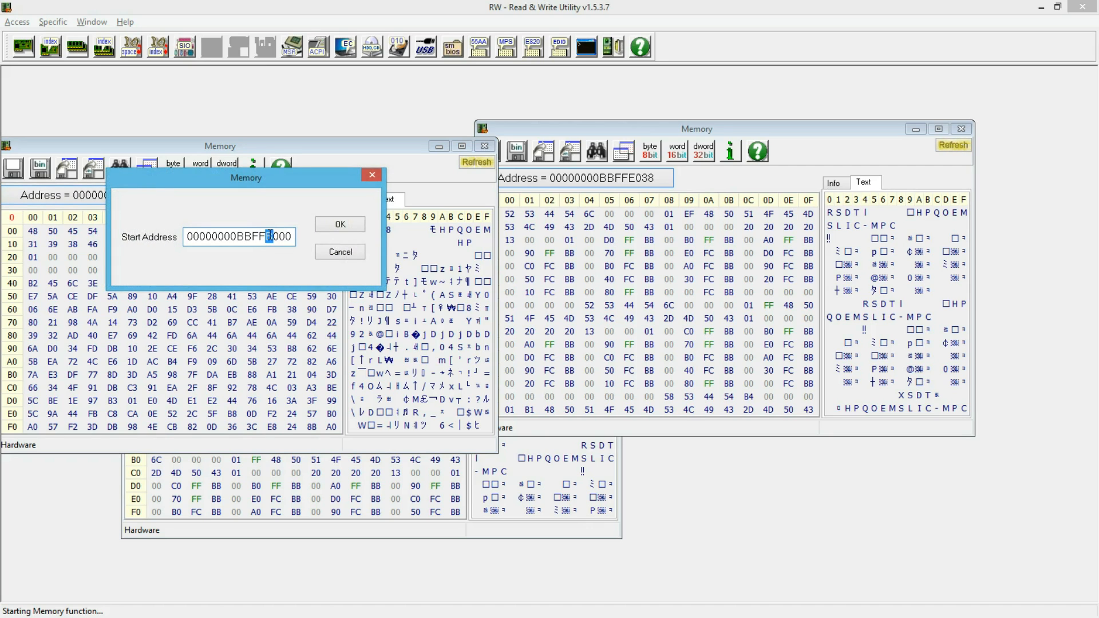
{"action": "left_click", "coordinate": [339, 224]}
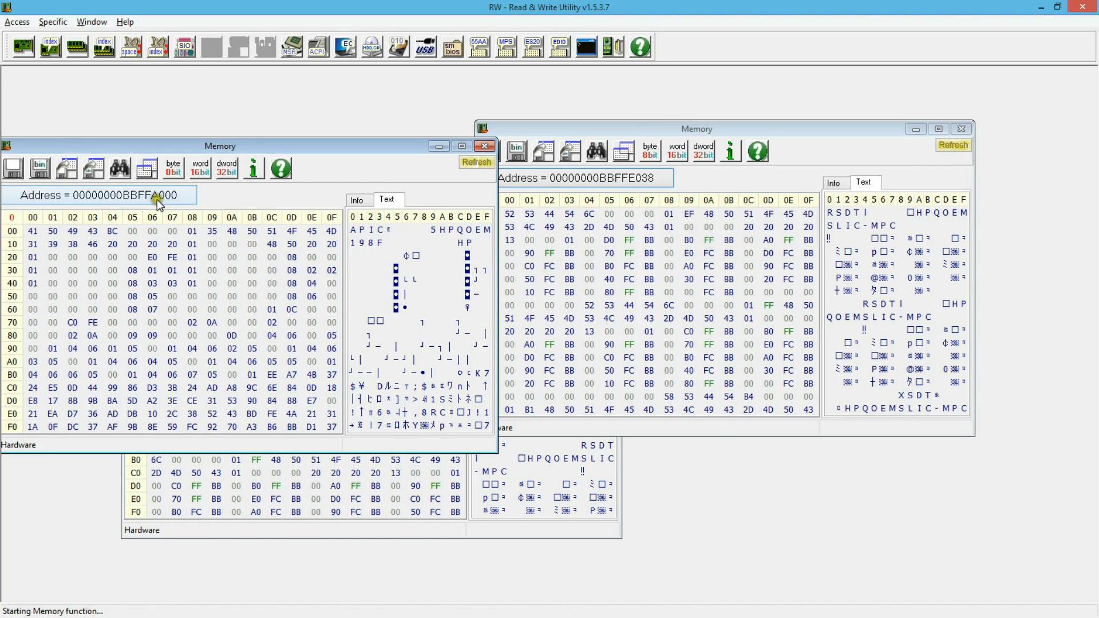
{"action": "left_click", "coordinate": [101, 194]}
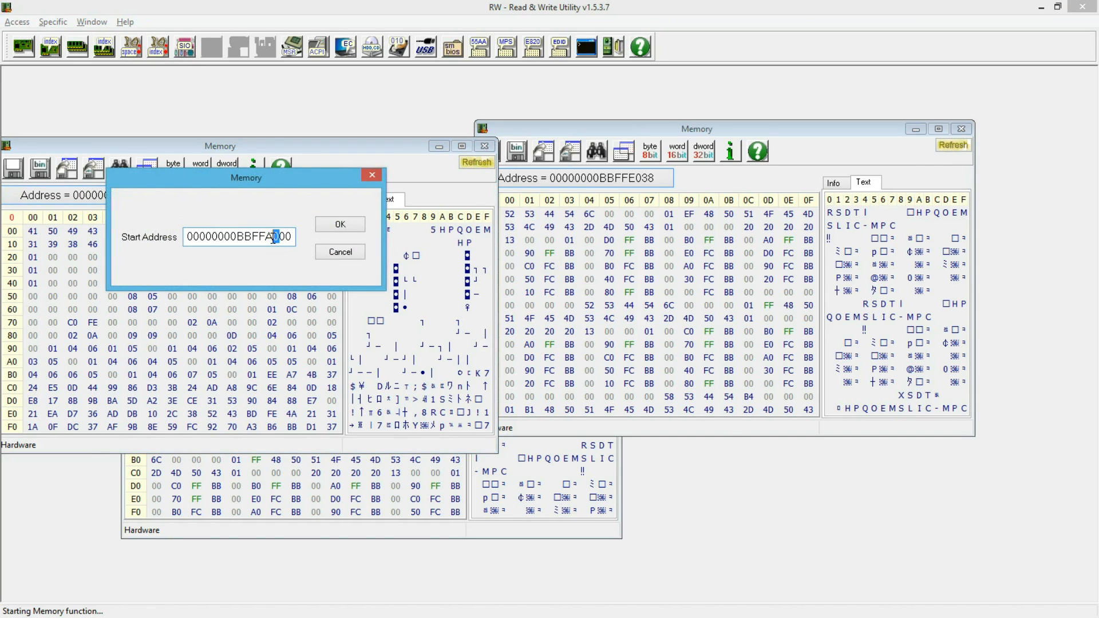
{"action": "type", "text": "9"}
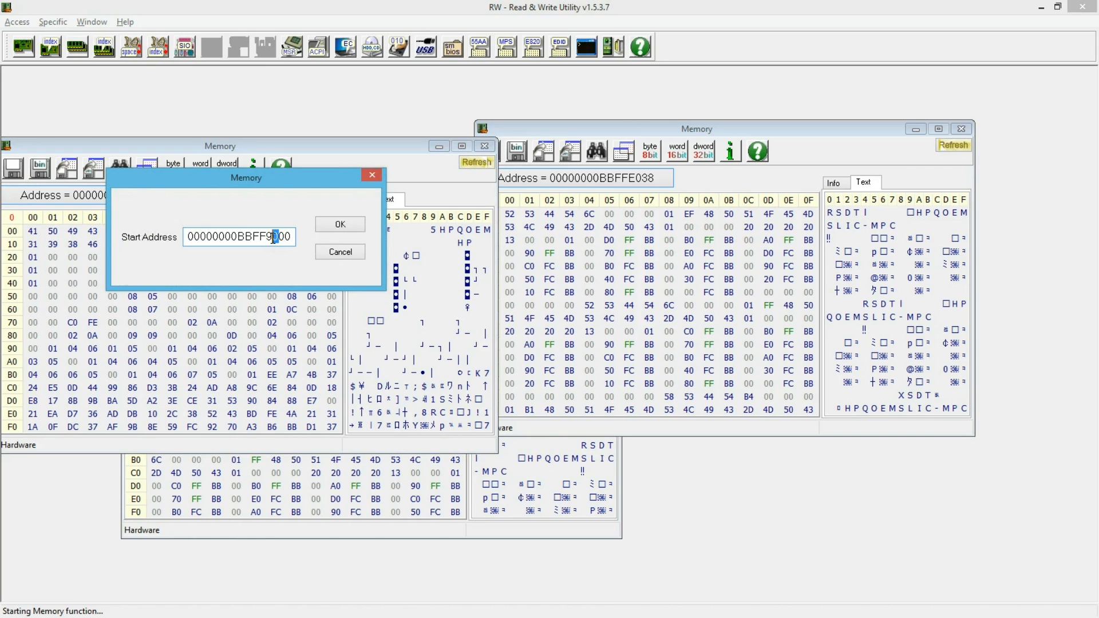
{"action": "left_click", "coordinate": [339, 224]}
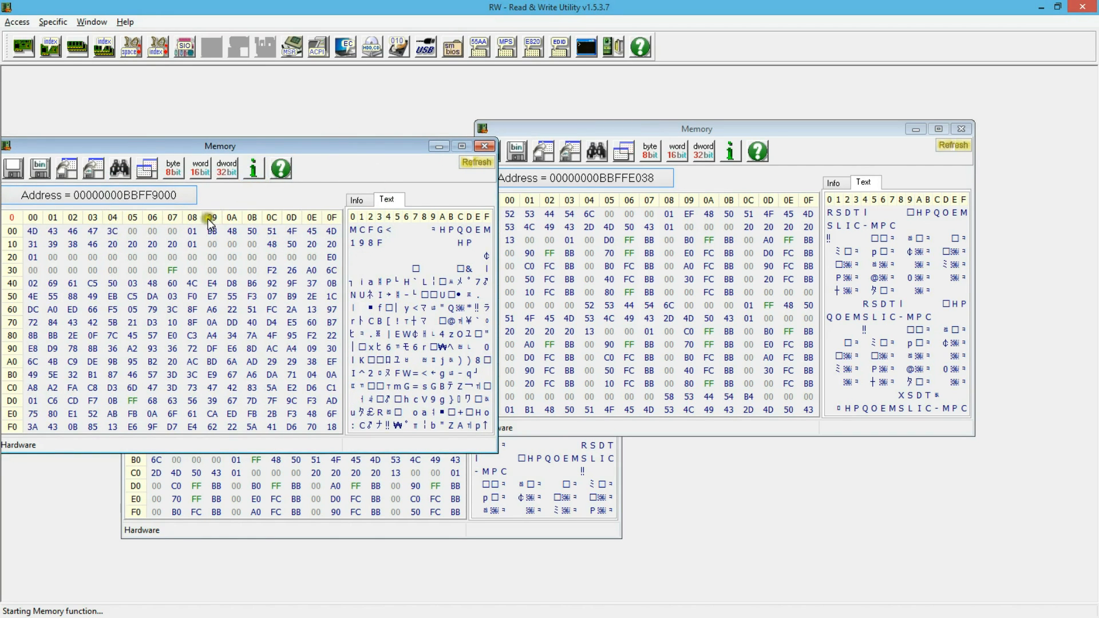
Step: Drag the BBFF9000 memory window up and right, clear of the windows beneath
{"action": "left_click_drag", "start_coordinate": [220, 145], "coordinate": [364, 135]}
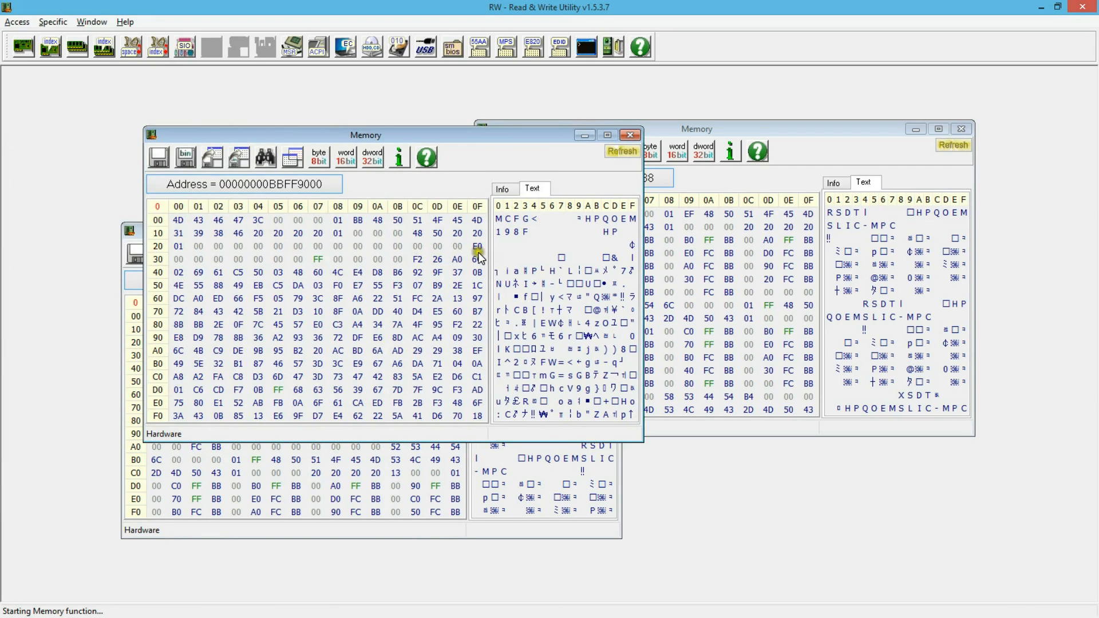
{"action": "mouse_move", "coordinate": [432, 252]}
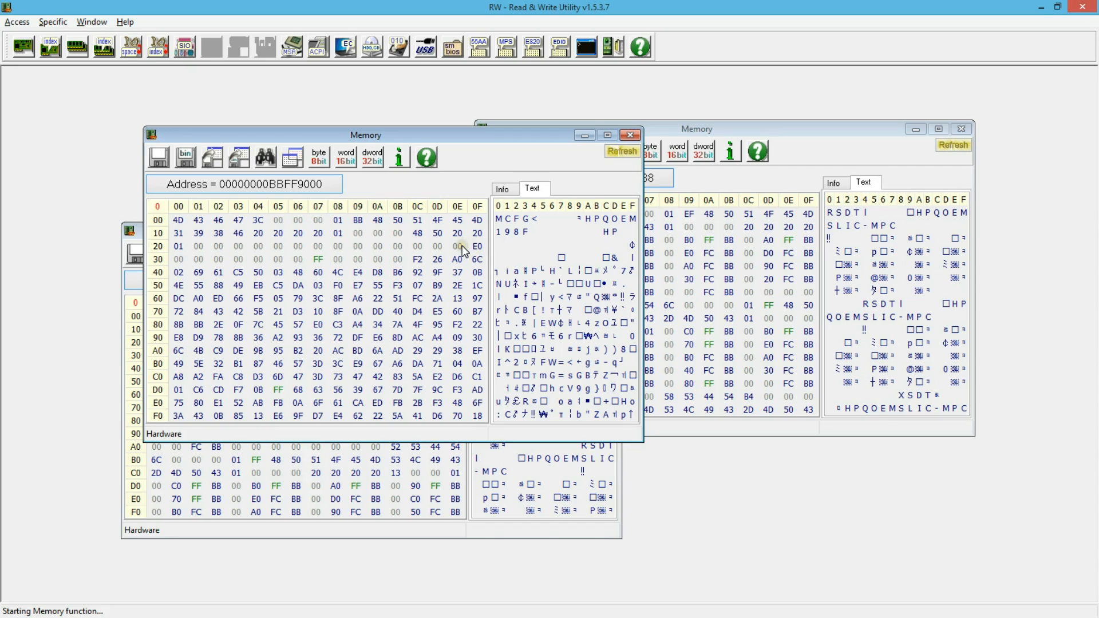
{"action": "mouse_move", "coordinate": [409, 196]}
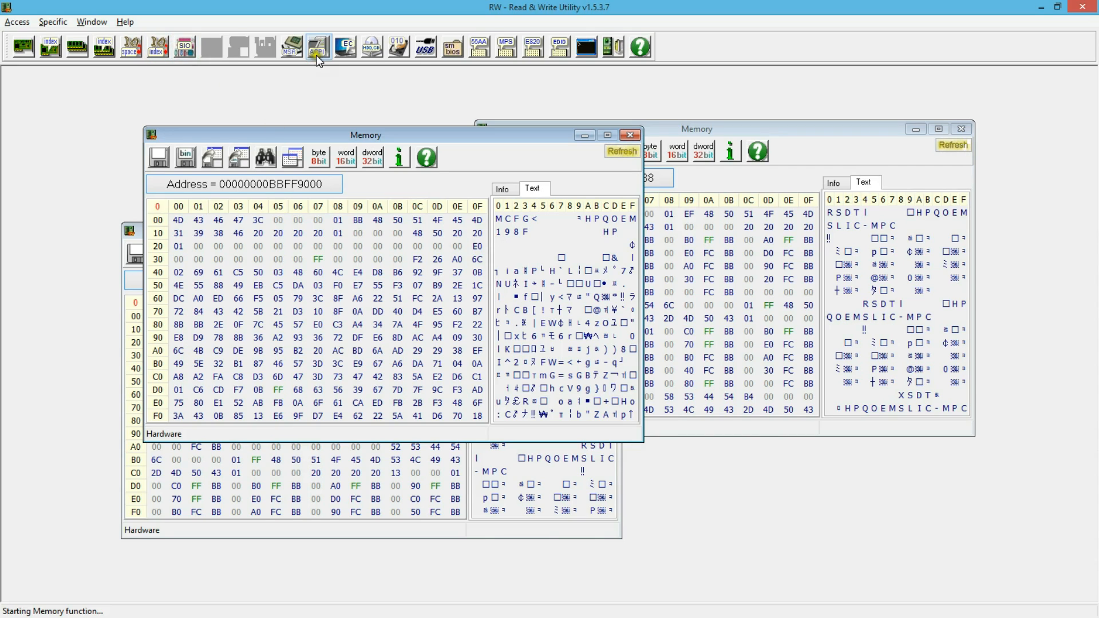
Step: Open the ACPI Table viewer and show the MCFG table with base address 0xE0000000
{"action": "left_click", "coordinate": [317, 46]}
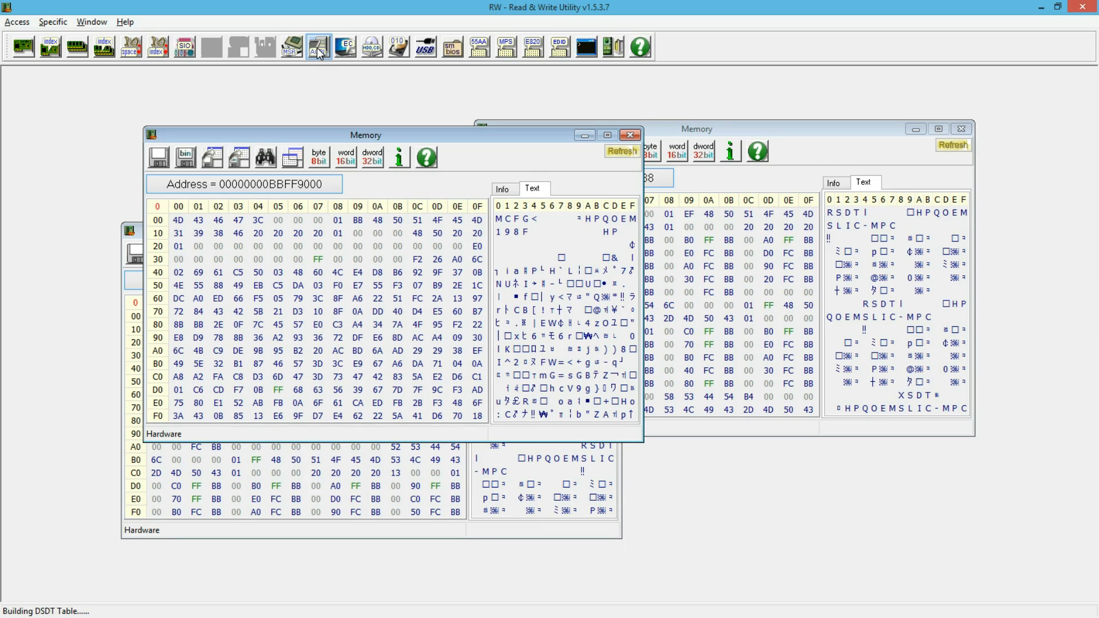
{"action": "left_click", "coordinate": [317, 46]}
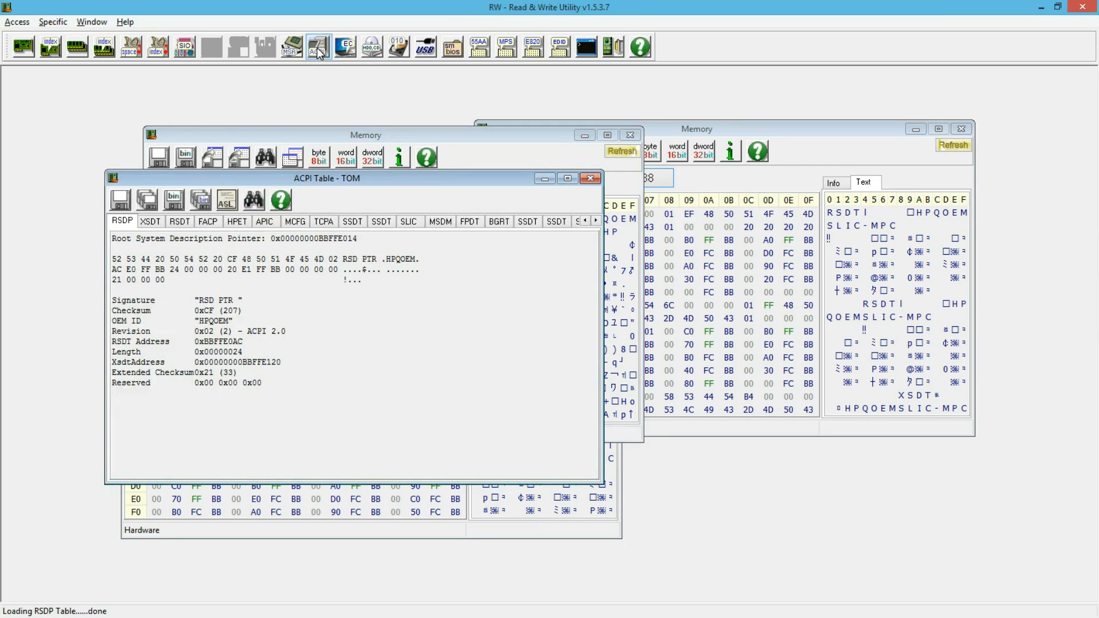
{"action": "mouse_move", "coordinate": [317, 46]}
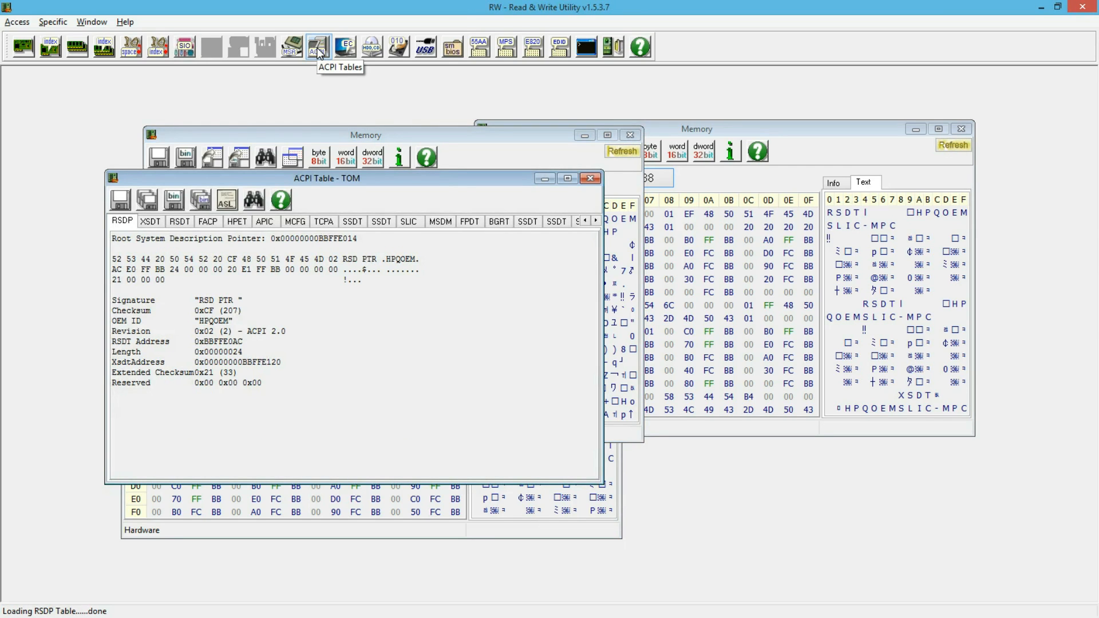
{"action": "mouse_move", "coordinate": [318, 47]}
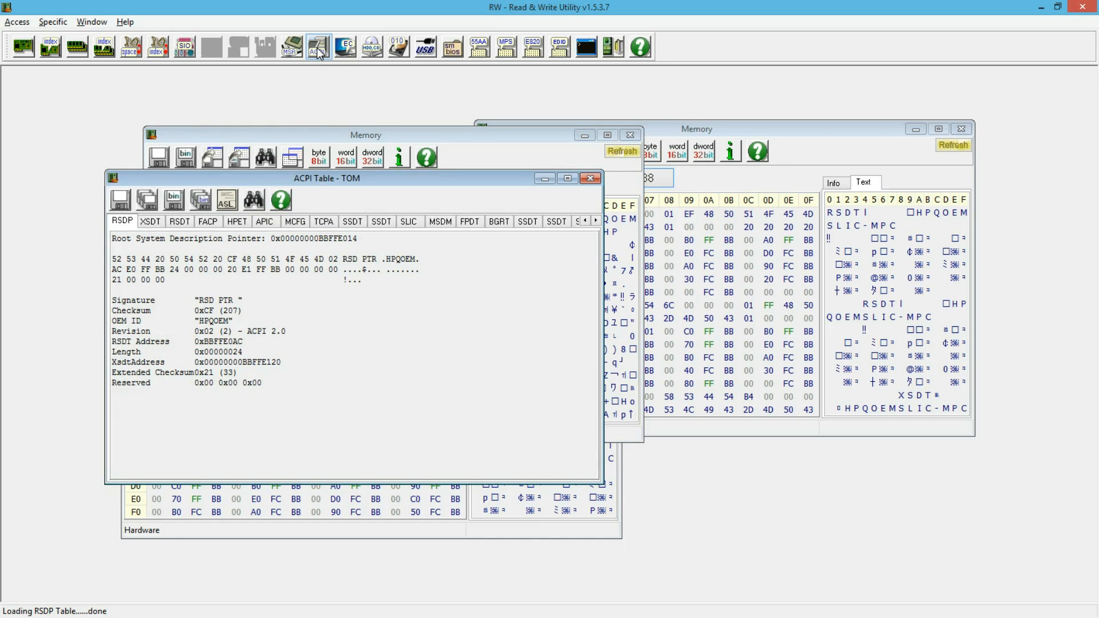
{"action": "mouse_move", "coordinate": [294, 235]}
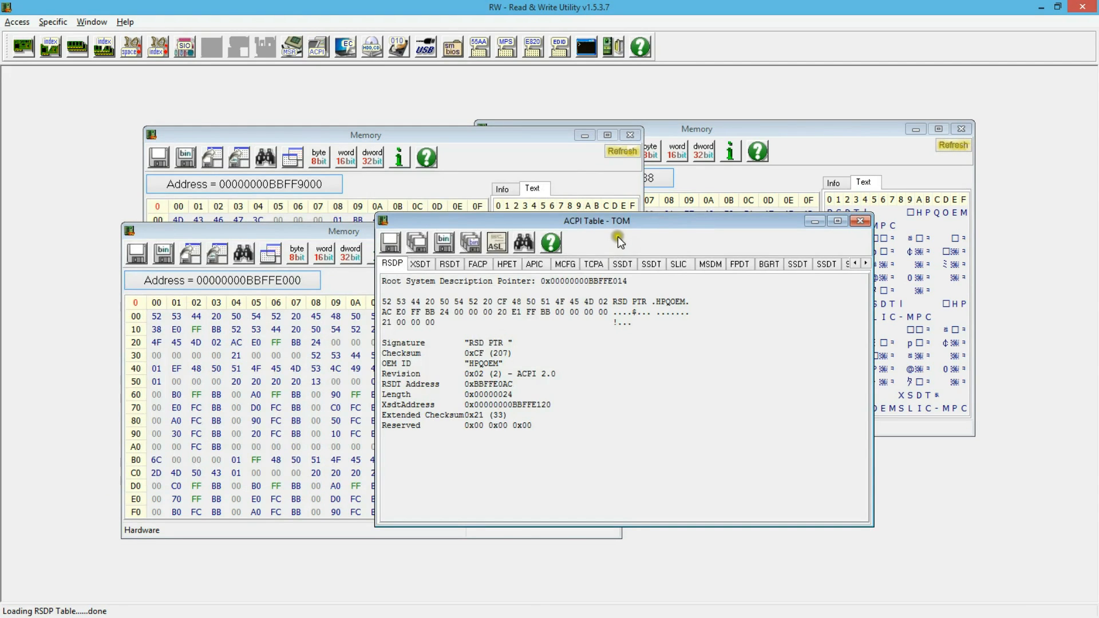
{"action": "left_click", "coordinate": [315, 247]}
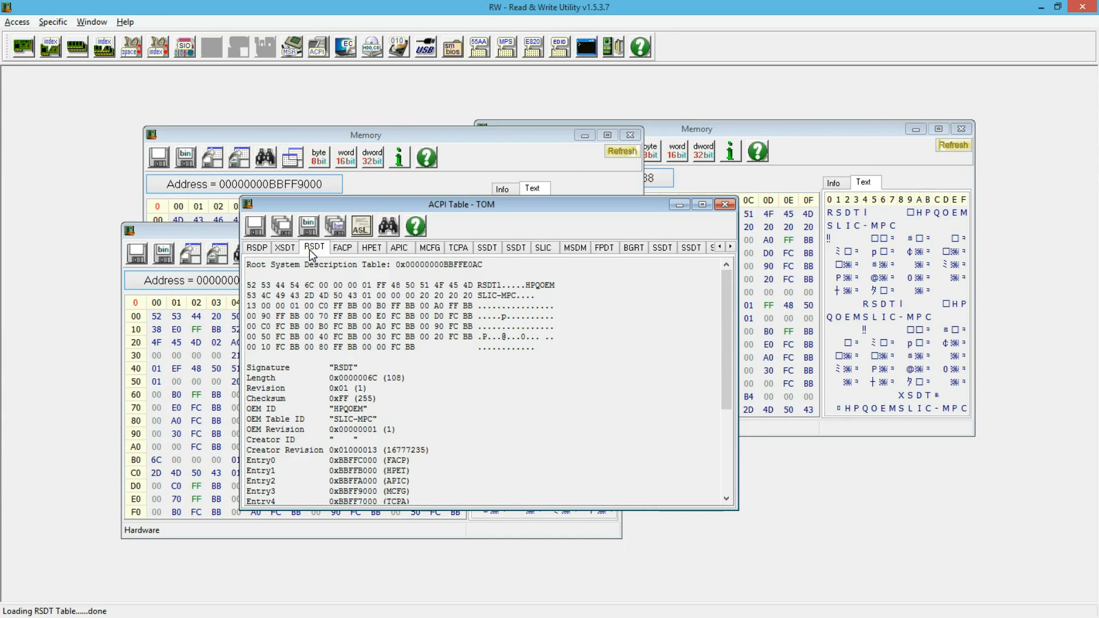
{"action": "mouse_move", "coordinate": [333, 351]}
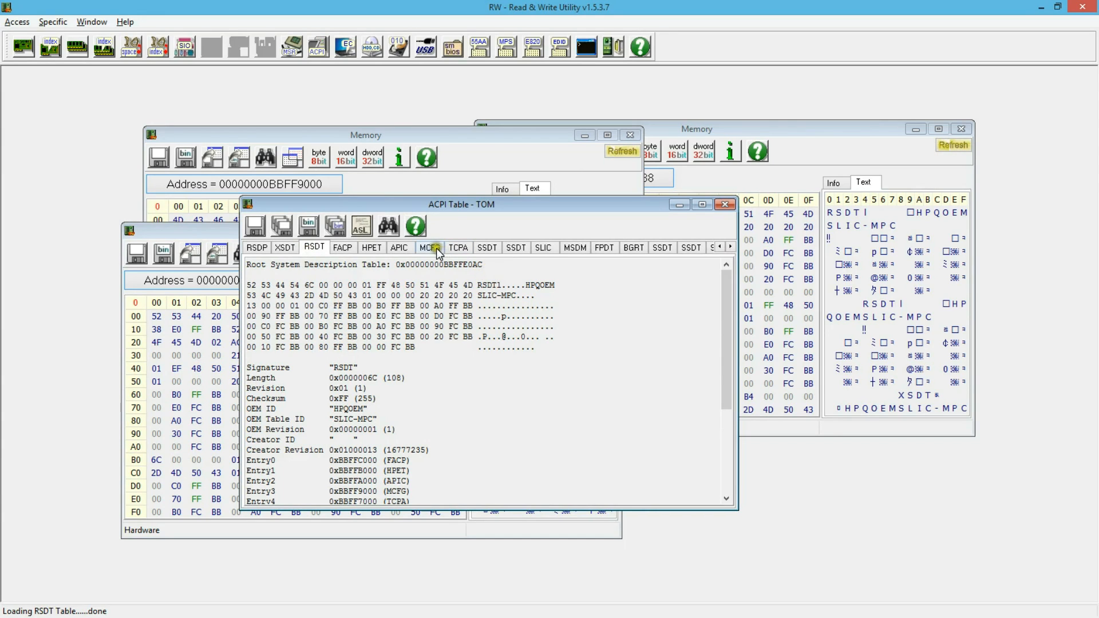
{"action": "left_click", "coordinate": [429, 247]}
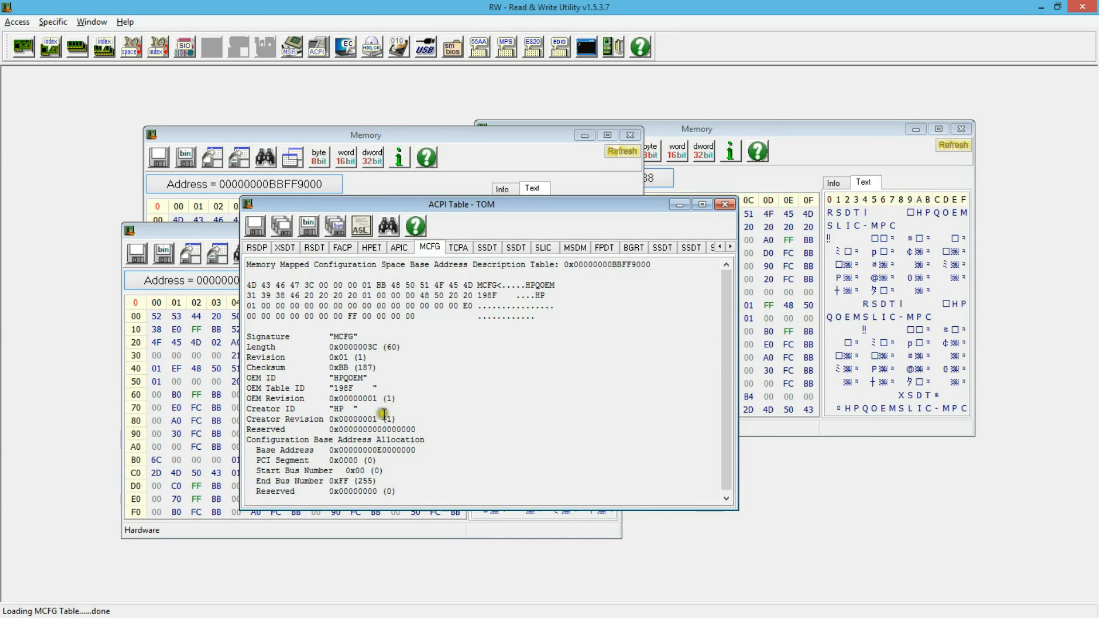
{"action": "mouse_move", "coordinate": [340, 429]}
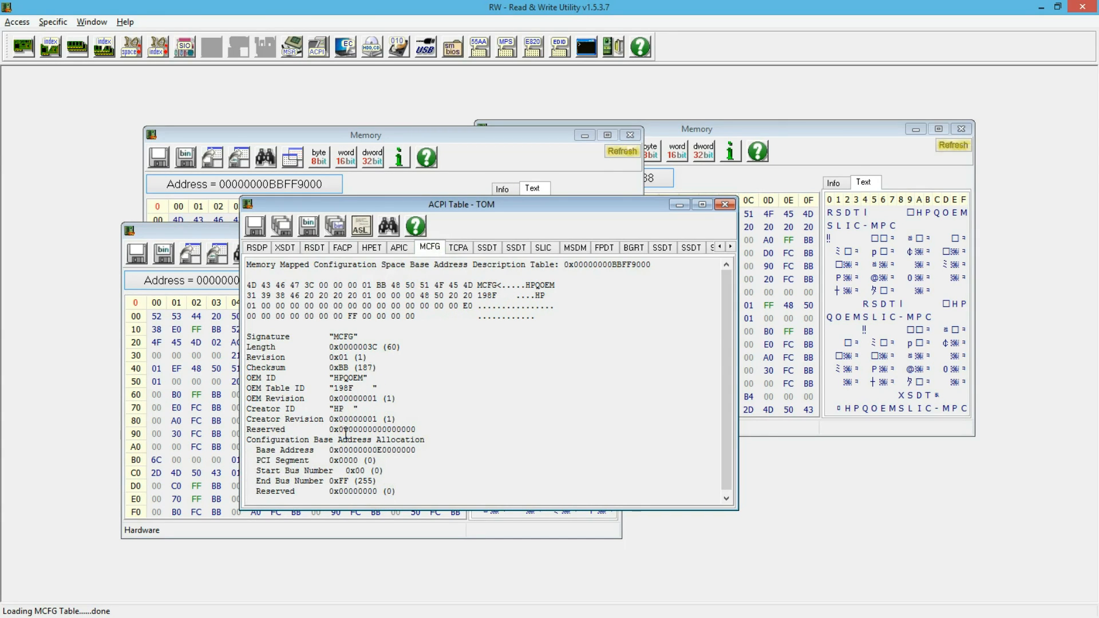
{"action": "mouse_move", "coordinate": [376, 449]}
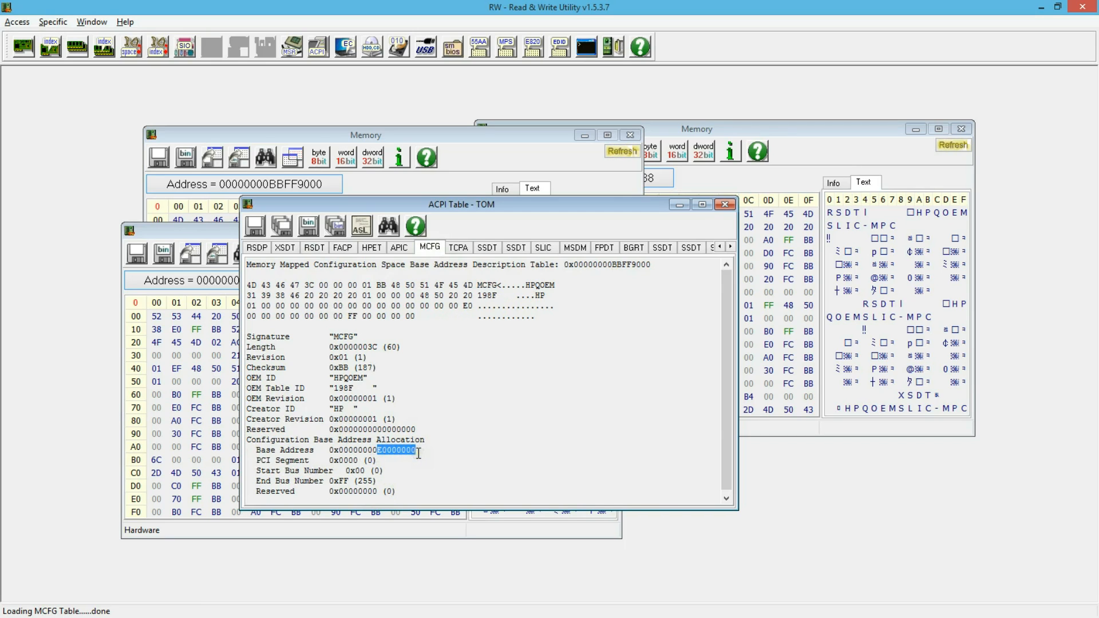
{"action": "mouse_move", "coordinate": [469, 440]}
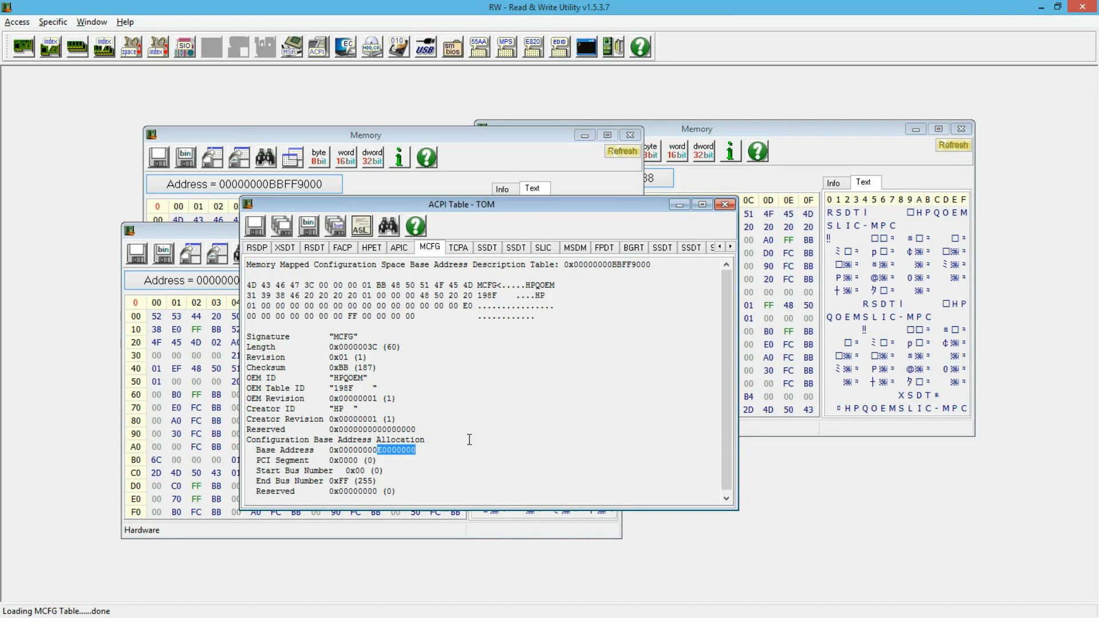
{"action": "mouse_move", "coordinate": [706, 195]}
{"action": "type", "text": "E"}
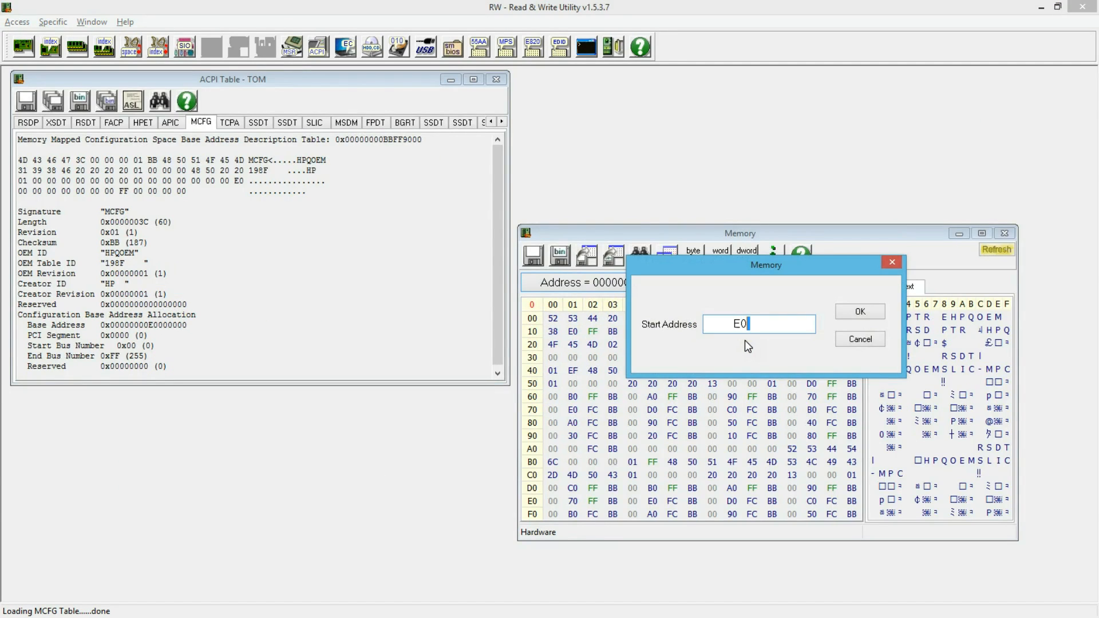
Step: Jump a memory window to E0000000, the PCI configuration space base from MCFG
{"action": "type", "text": "0000"}
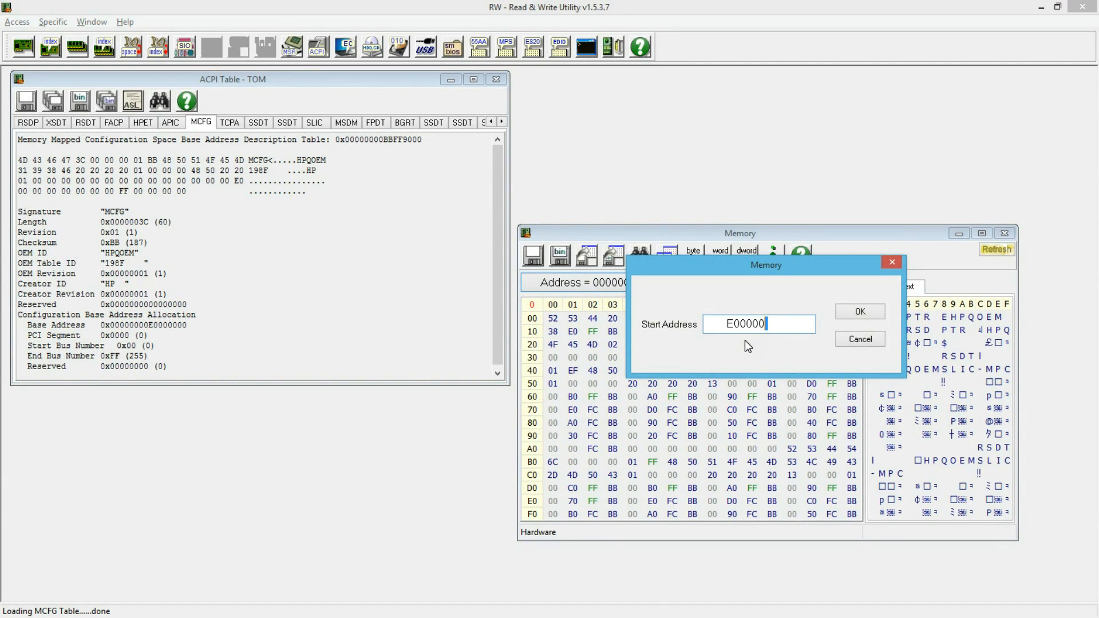
{"action": "left_click", "coordinate": [858, 311]}
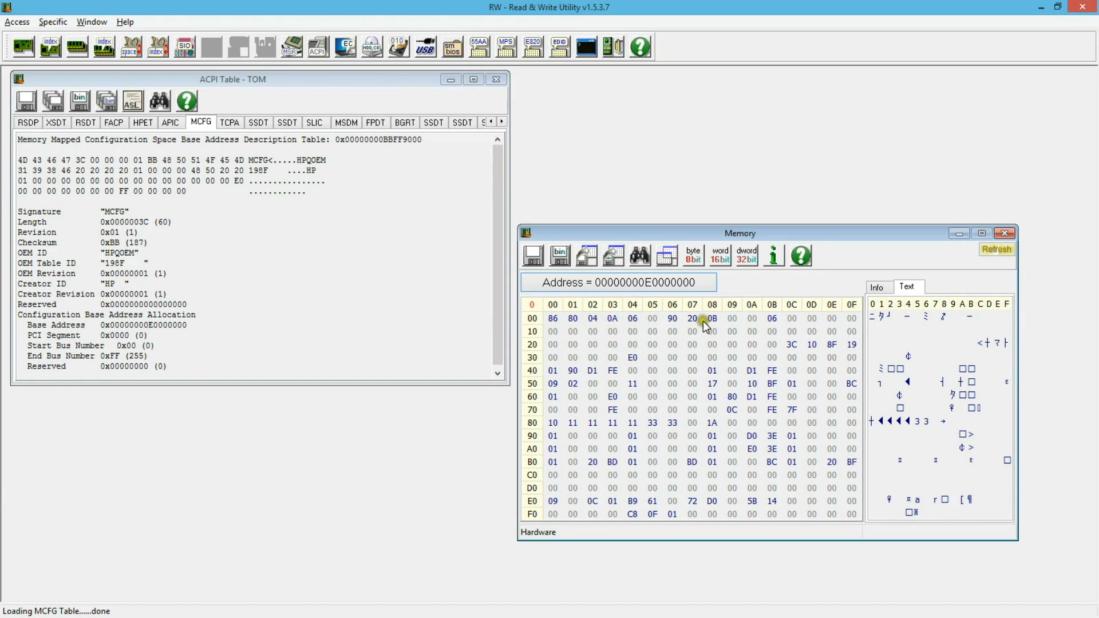
{"action": "mouse_move", "coordinate": [802, 322]}
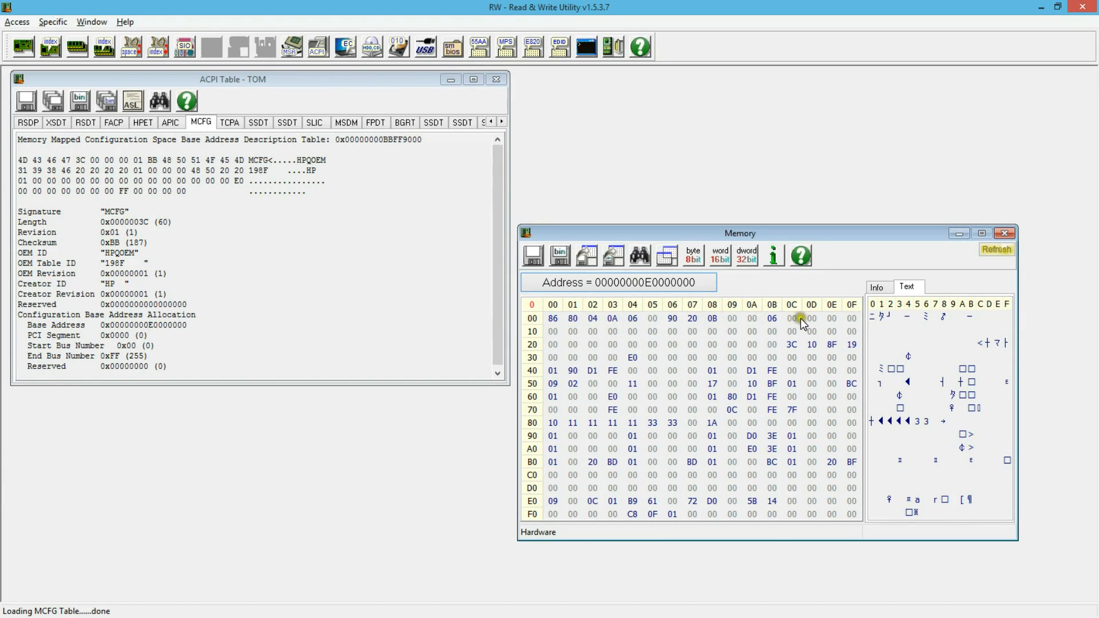
{"action": "mouse_move", "coordinate": [839, 326]}
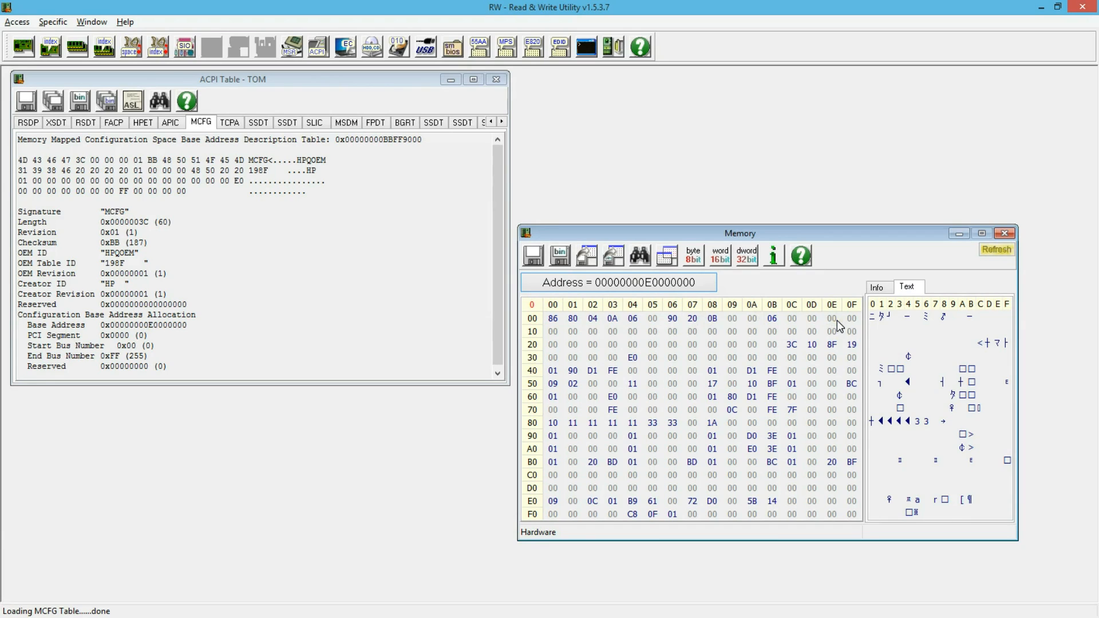
{"action": "mouse_move", "coordinate": [476, 248]}
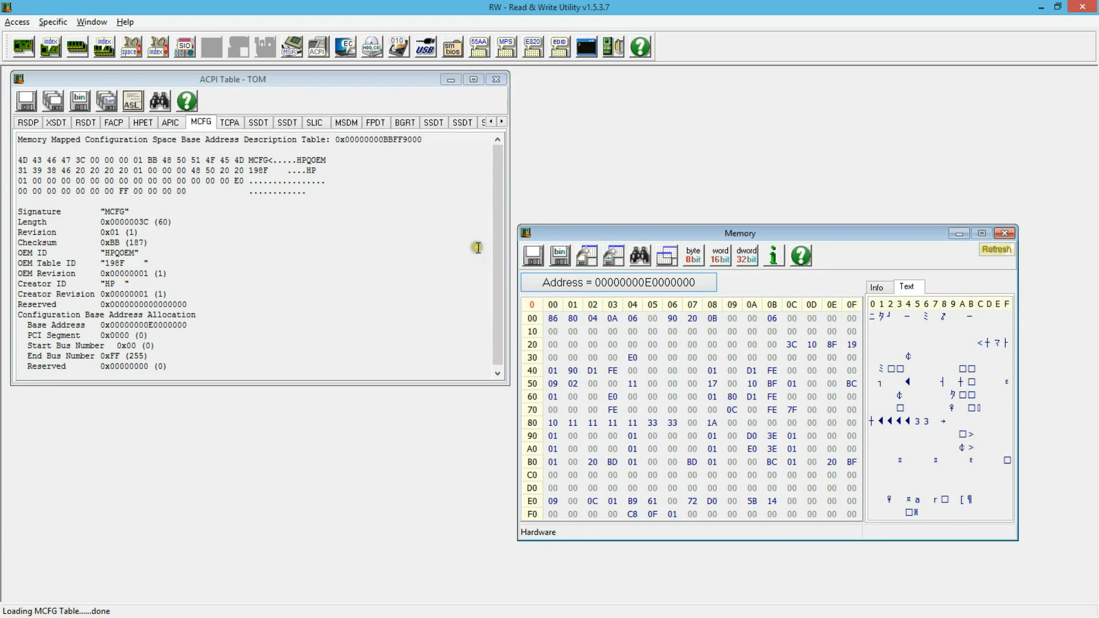
{"action": "mouse_move", "coordinate": [722, 424]}
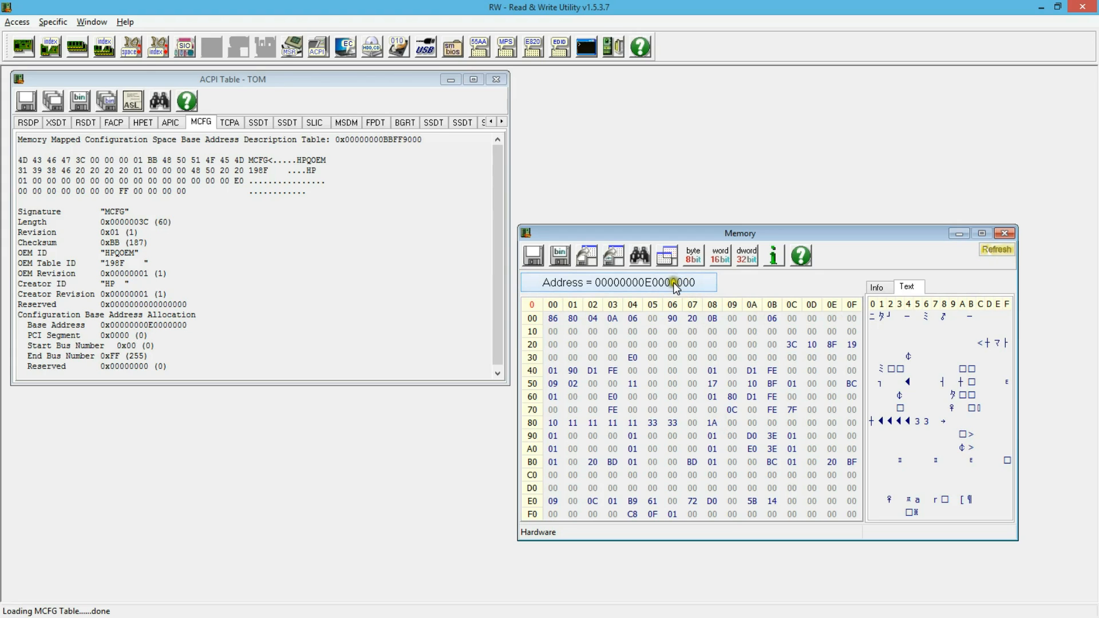
{"action": "mouse_move", "coordinate": [661, 291]}
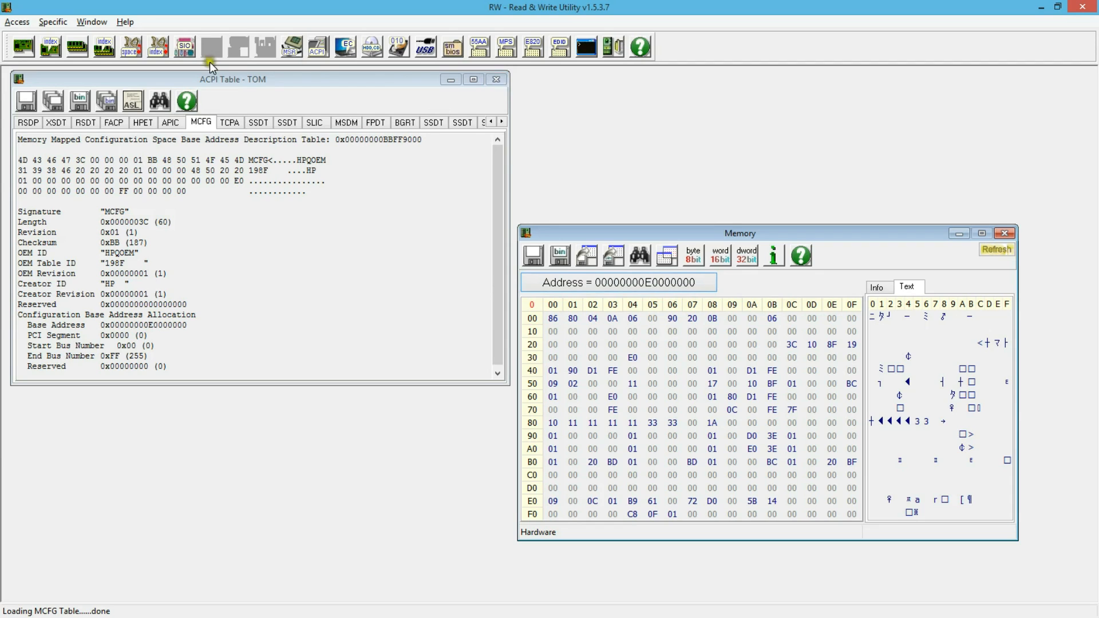
{"action": "mouse_move", "coordinate": [231, 33]}
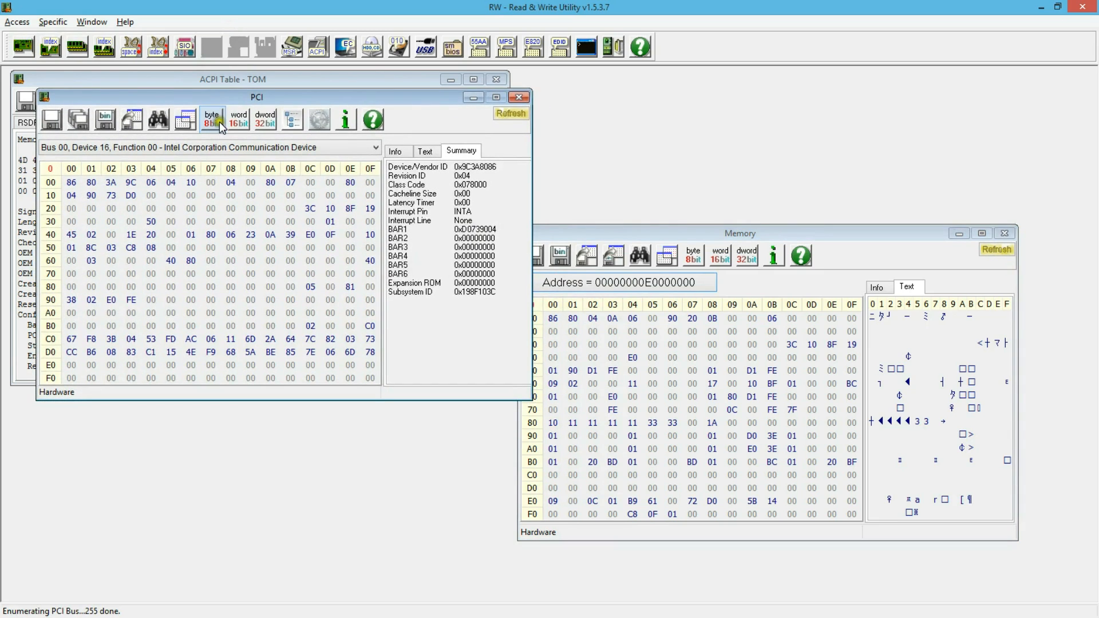
Step: Show the detected PCI device list, from Host Bridge to Realtek network controller
{"action": "left_click", "coordinate": [376, 148]}
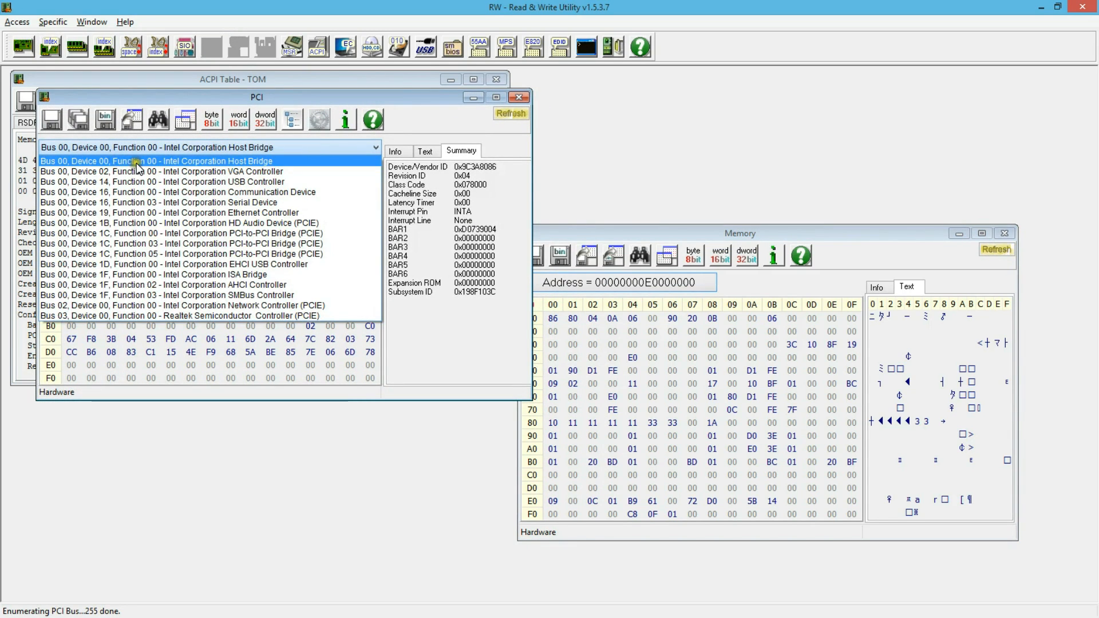